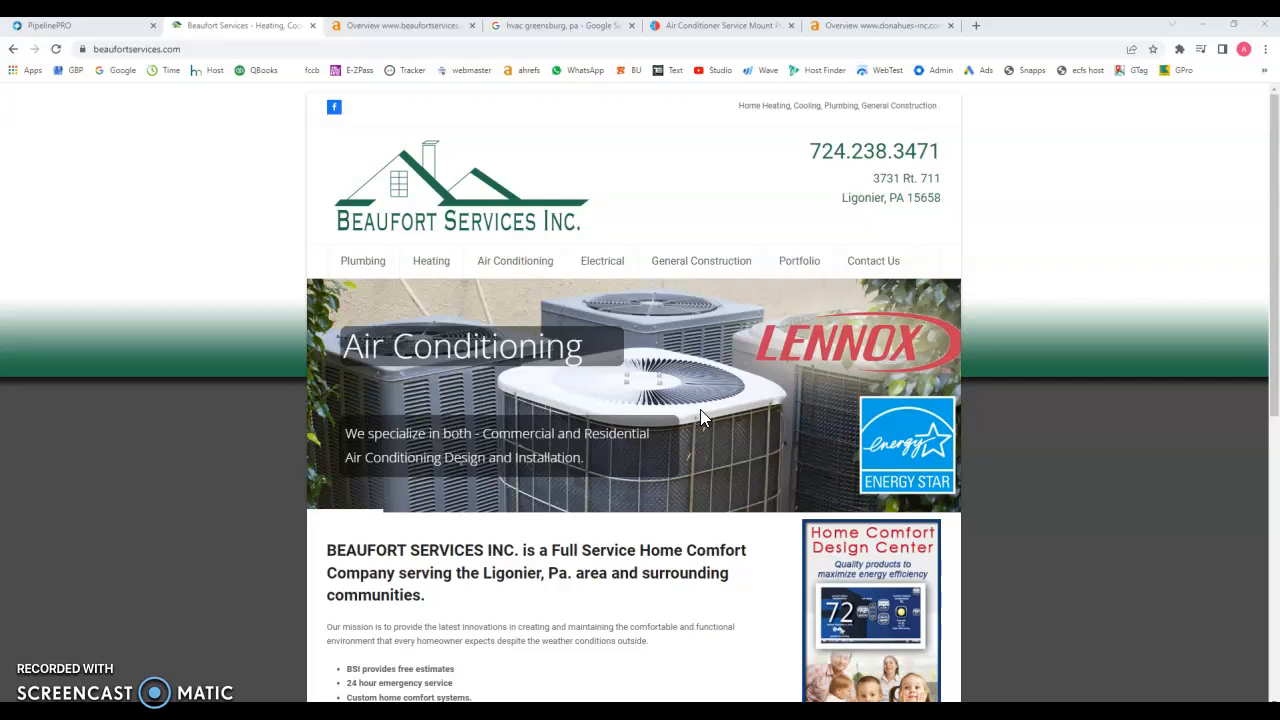
# Step: Highlight the company description paragraphs on the Beaufort Services homepage
pyautogui.scroll(-3)
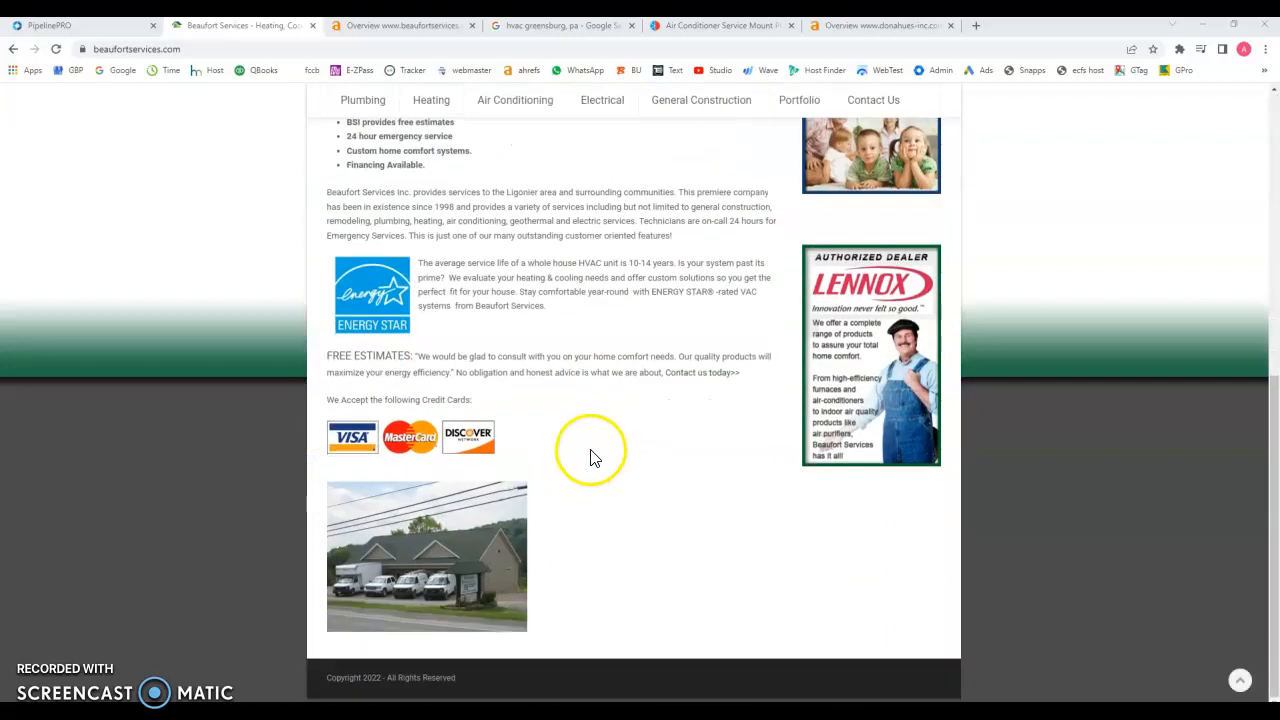
pyautogui.moveTo(600, 459)
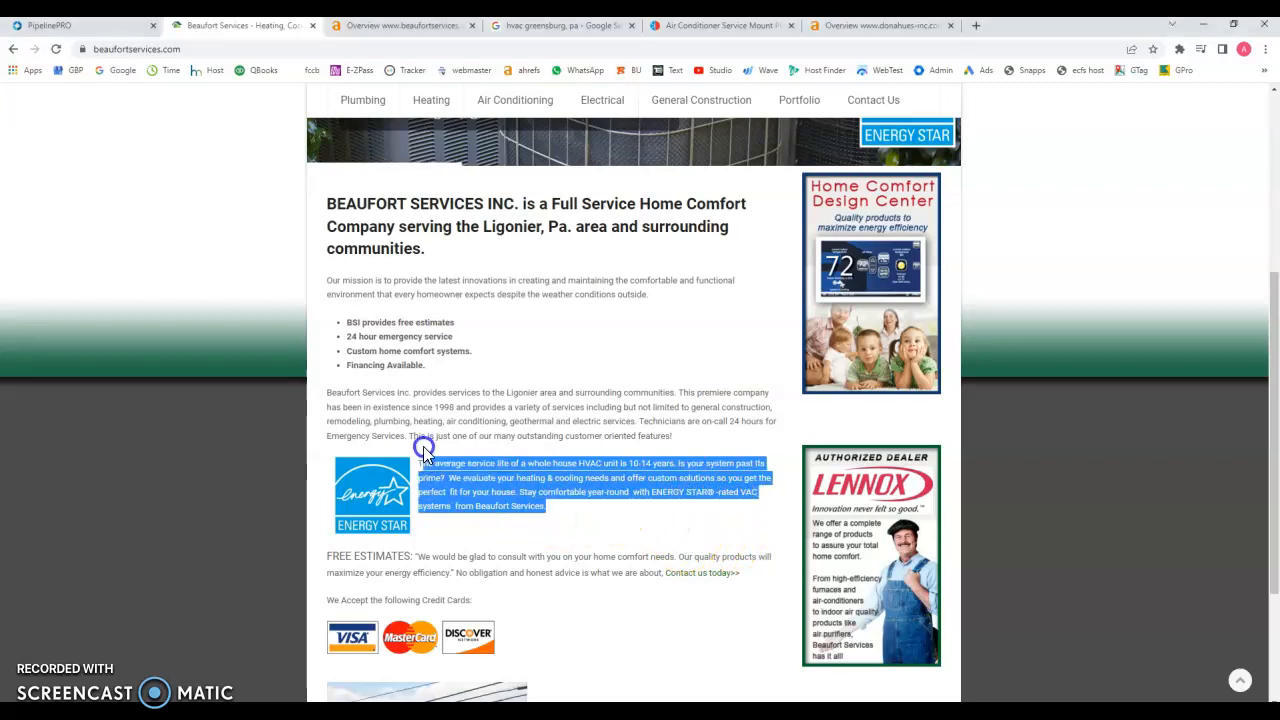
pyautogui.moveTo(424, 450); pyautogui.dragTo(711, 527)
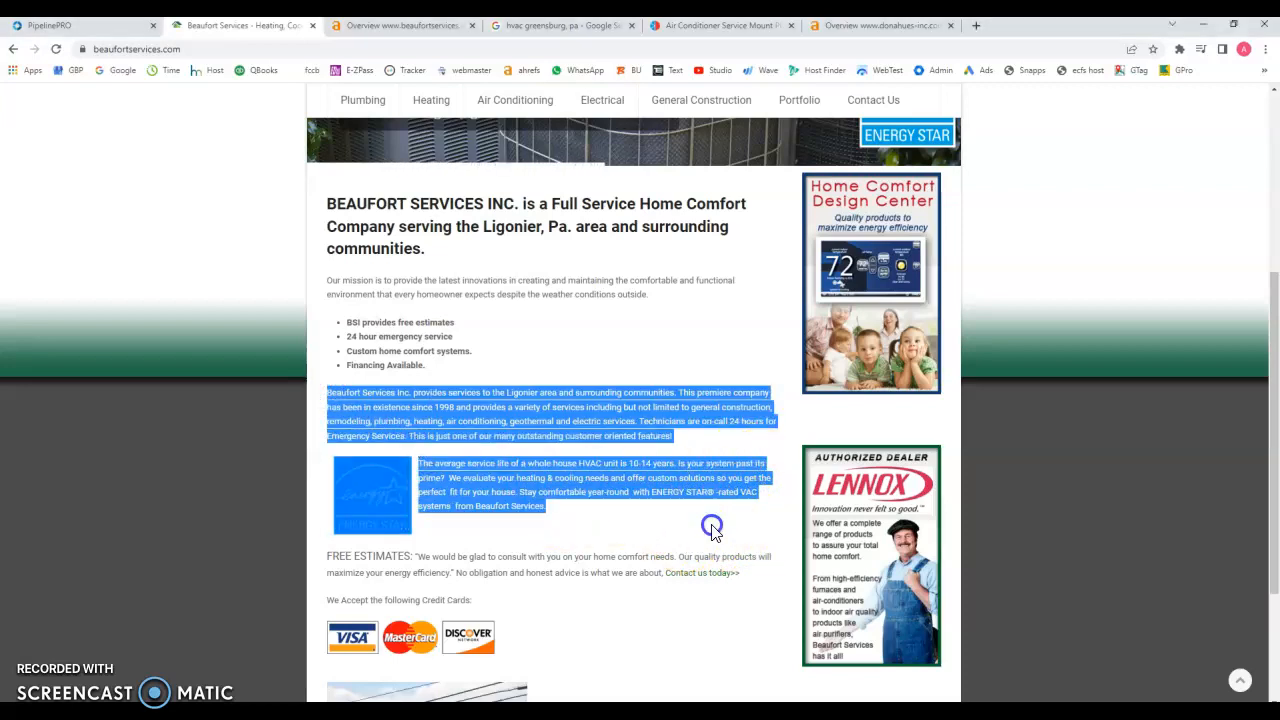
pyautogui.moveTo(706, 455)
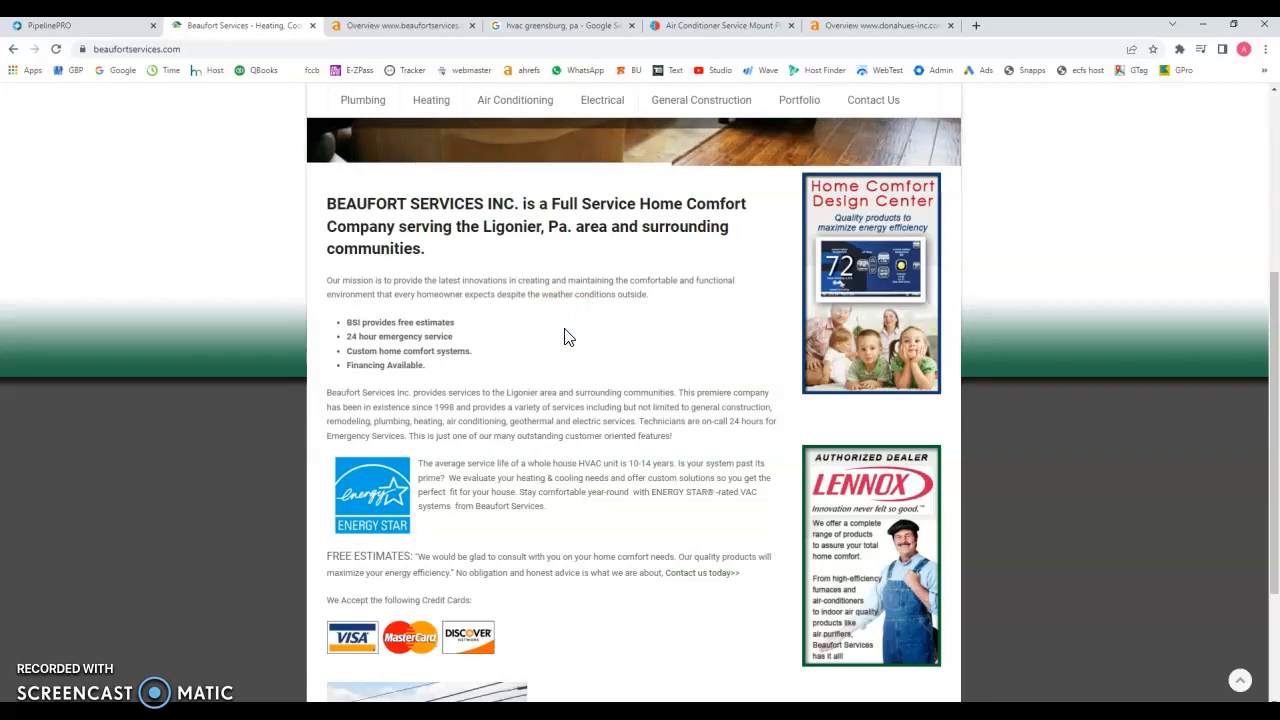
pyautogui.moveTo(623, 487)
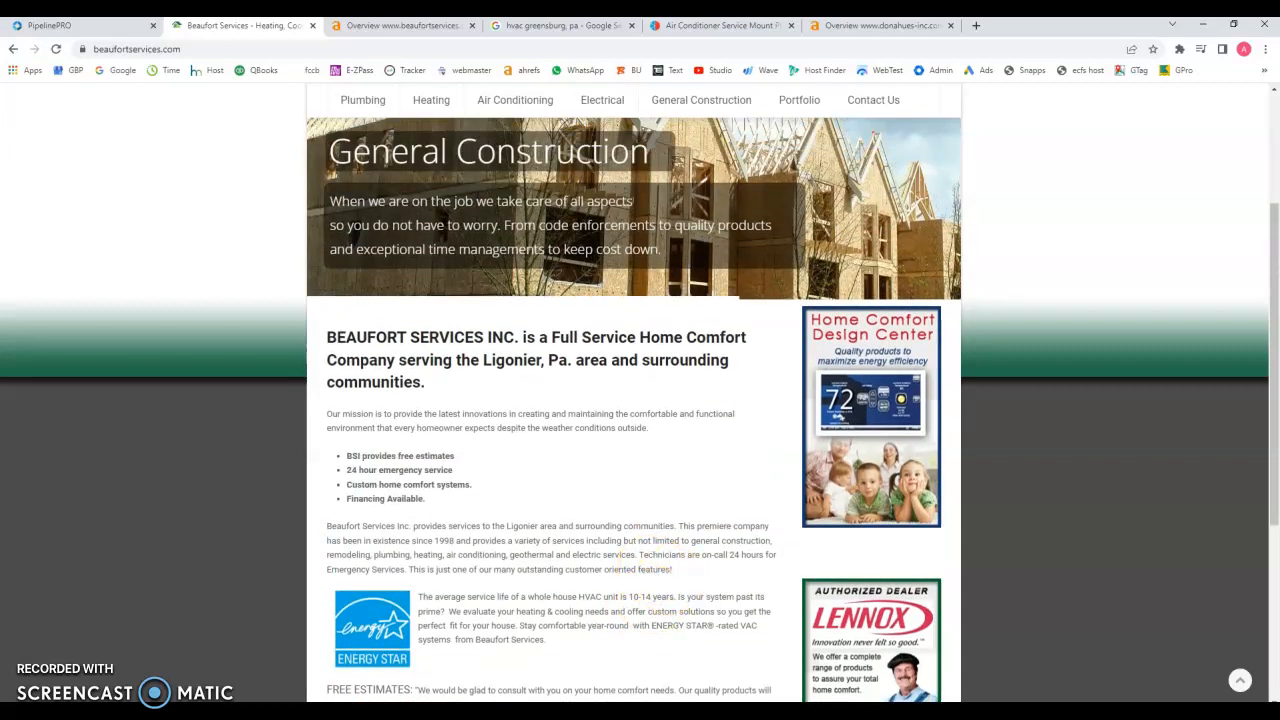
pyautogui.scroll(3)
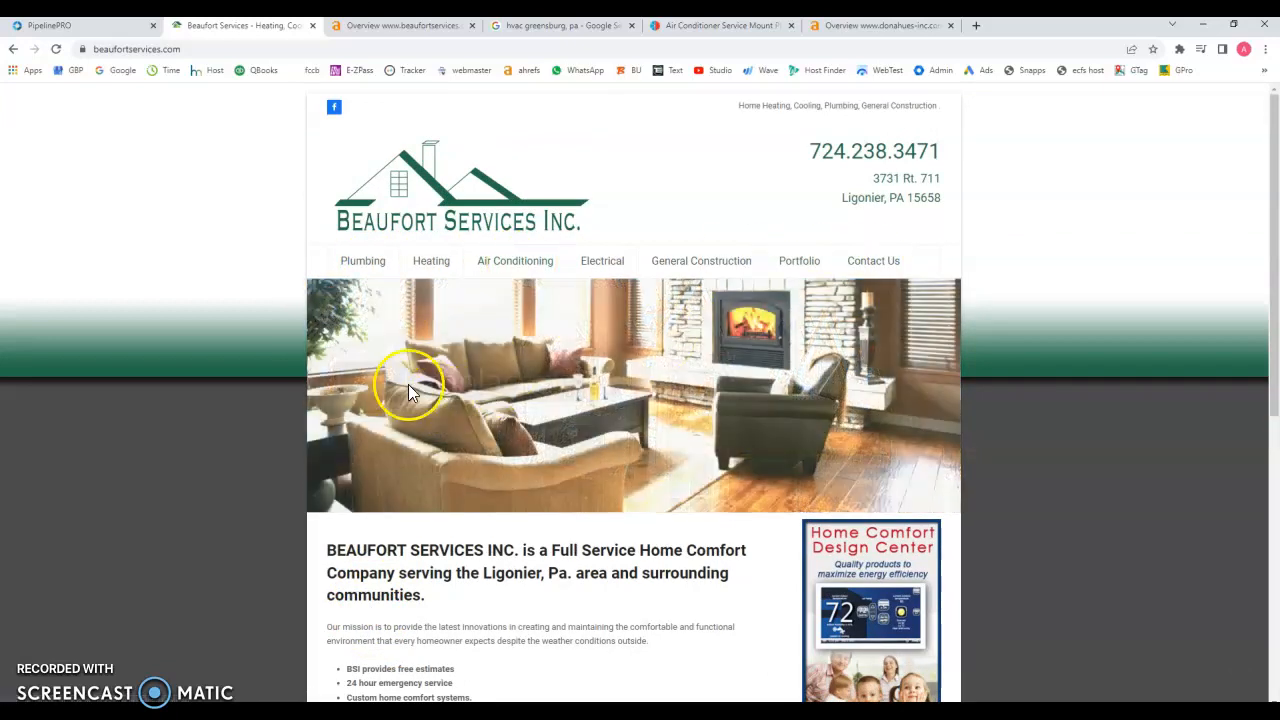
pyautogui.moveTo(362, 261)
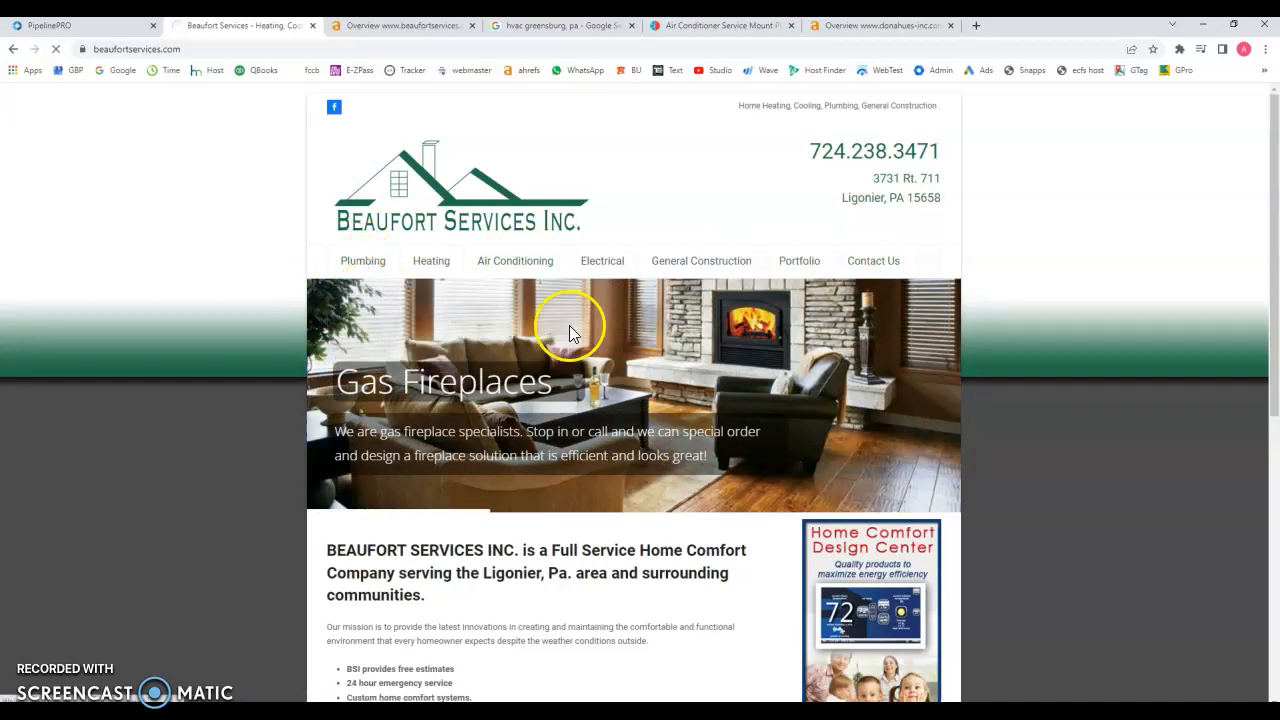
# Step: Read the Beaufort Plumbing Services page and its service list, briefly checking Ahrefs
pyautogui.click(362, 260)
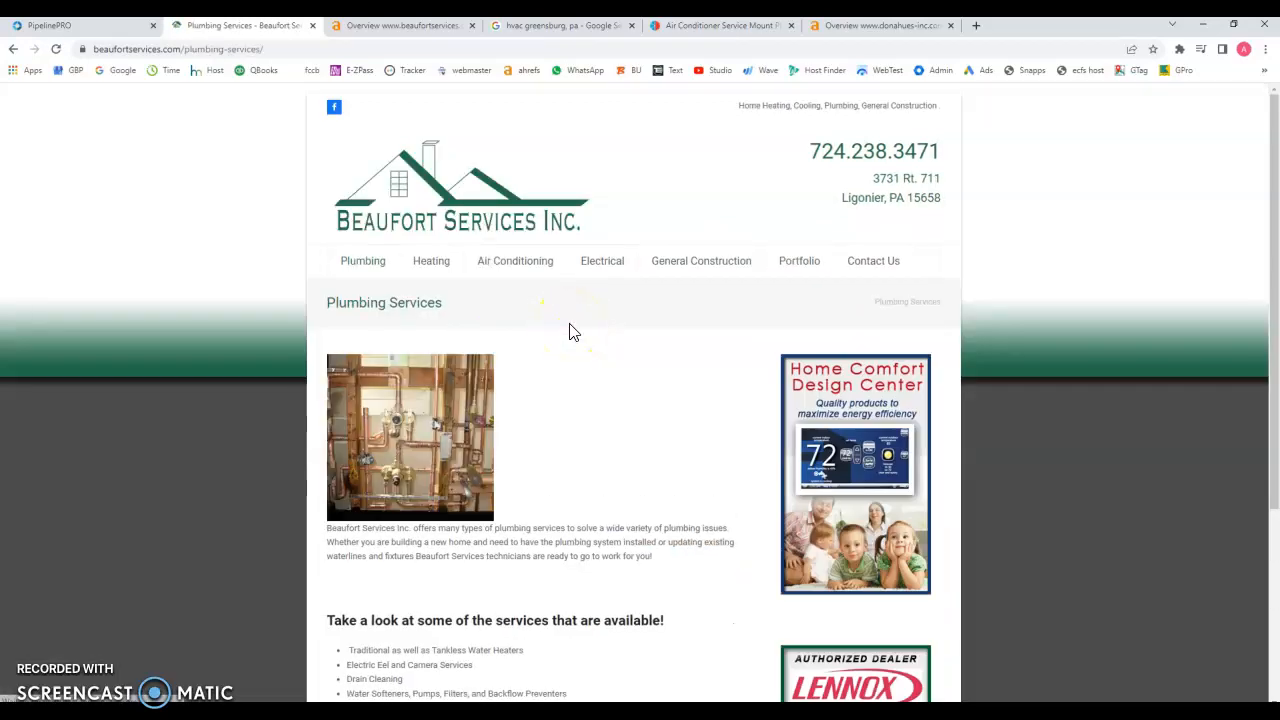
pyautogui.scroll(-3)
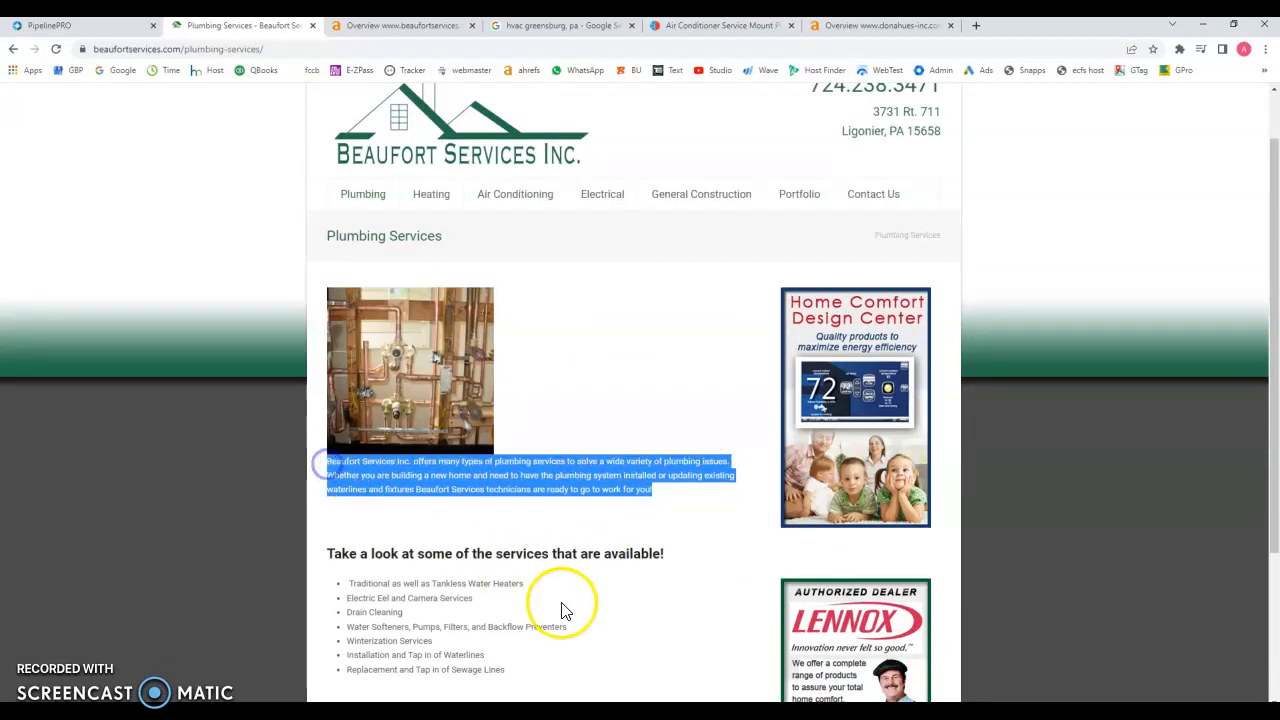
pyautogui.scroll(-3)
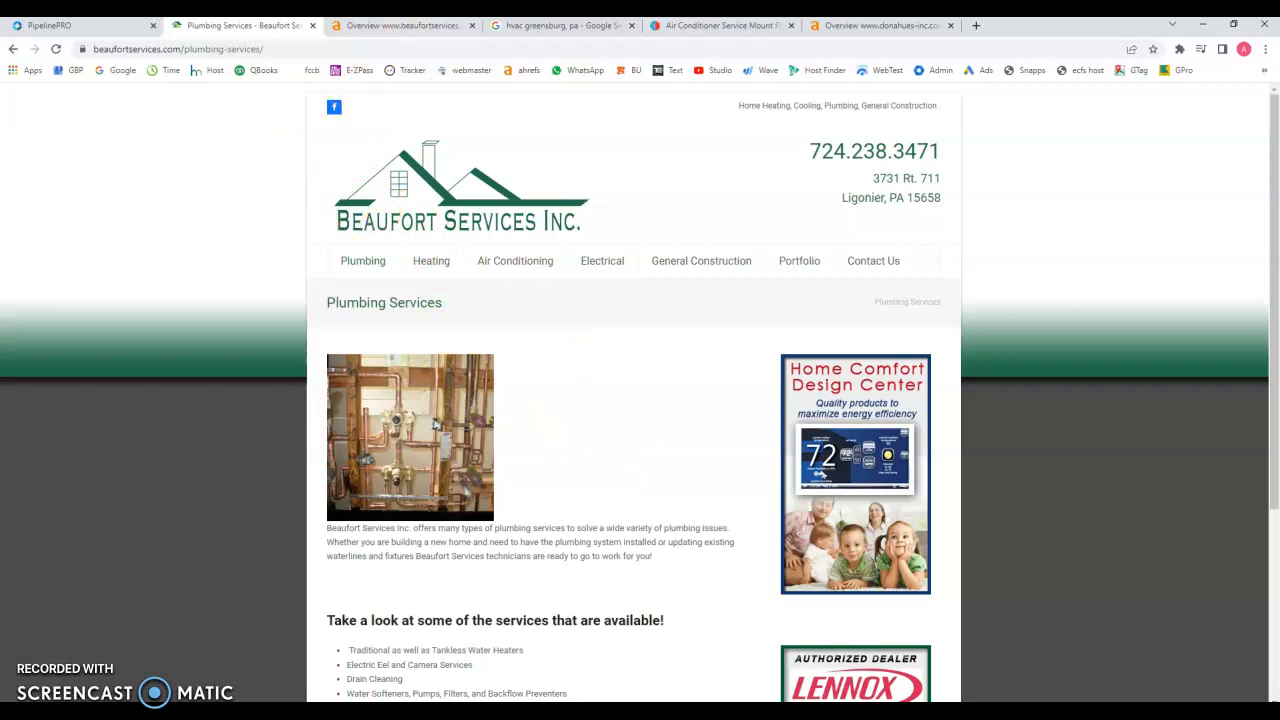
pyautogui.click(400, 25)
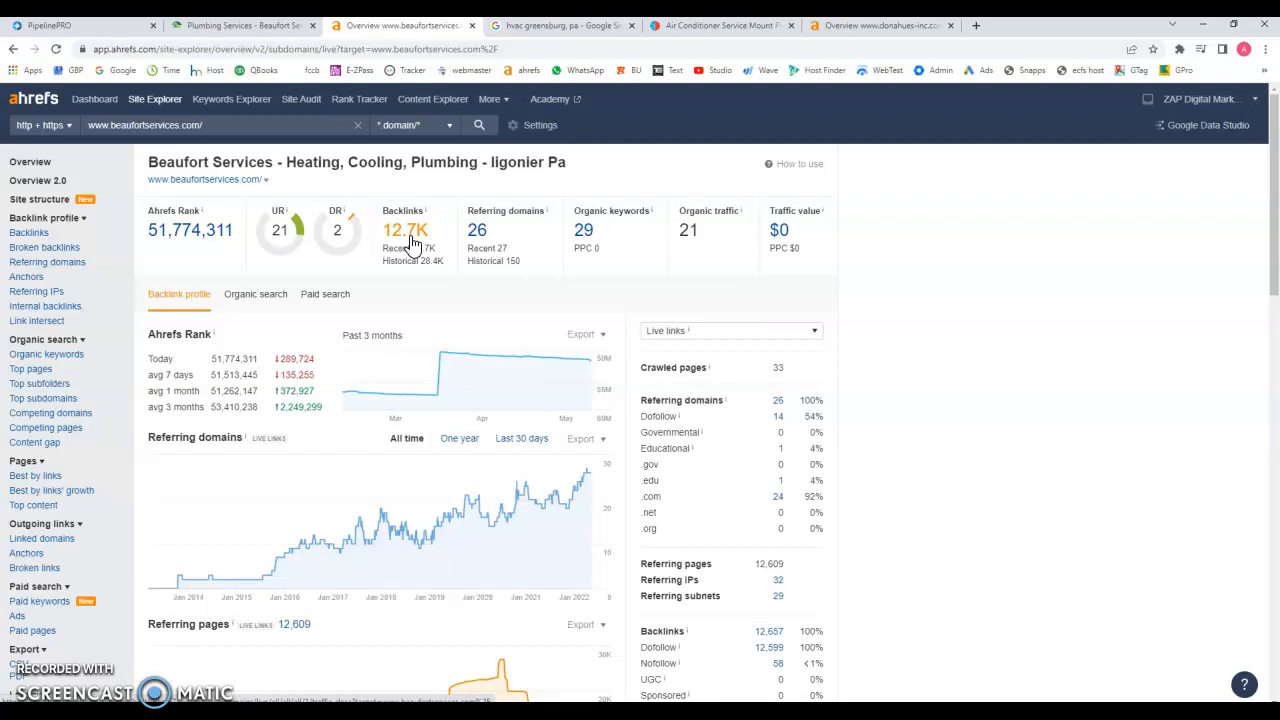
pyautogui.moveTo(595, 235)
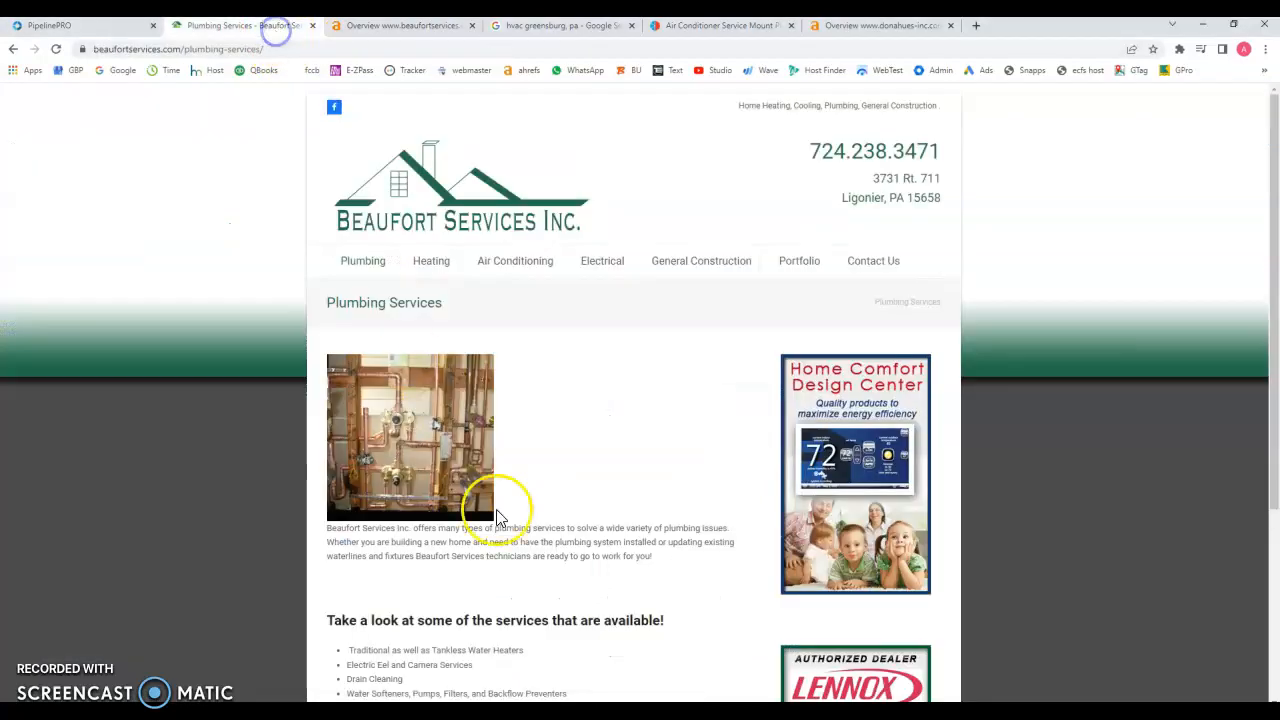
pyautogui.scroll(-3)
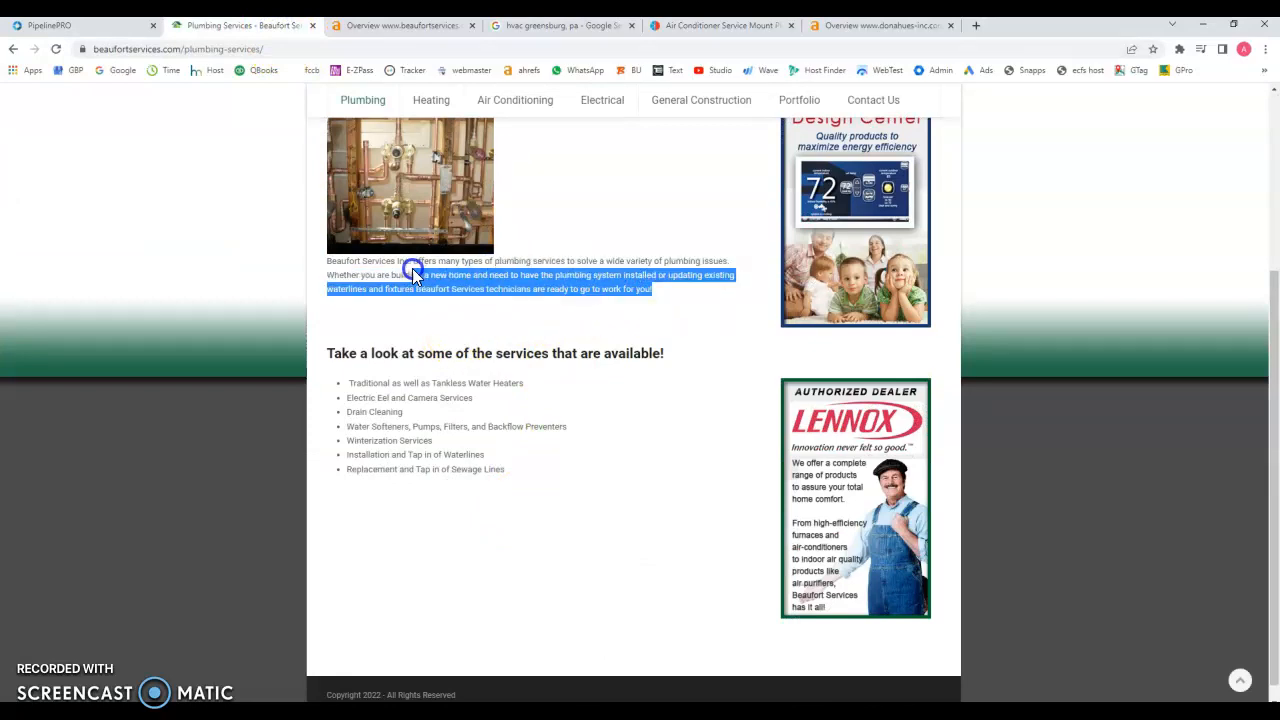
# Step: Review beaufortservices.com in Ahrefs: DR 2, 12.7K backlinks, 26 referring domains, 29 organic keywords
pyautogui.click(402, 25)
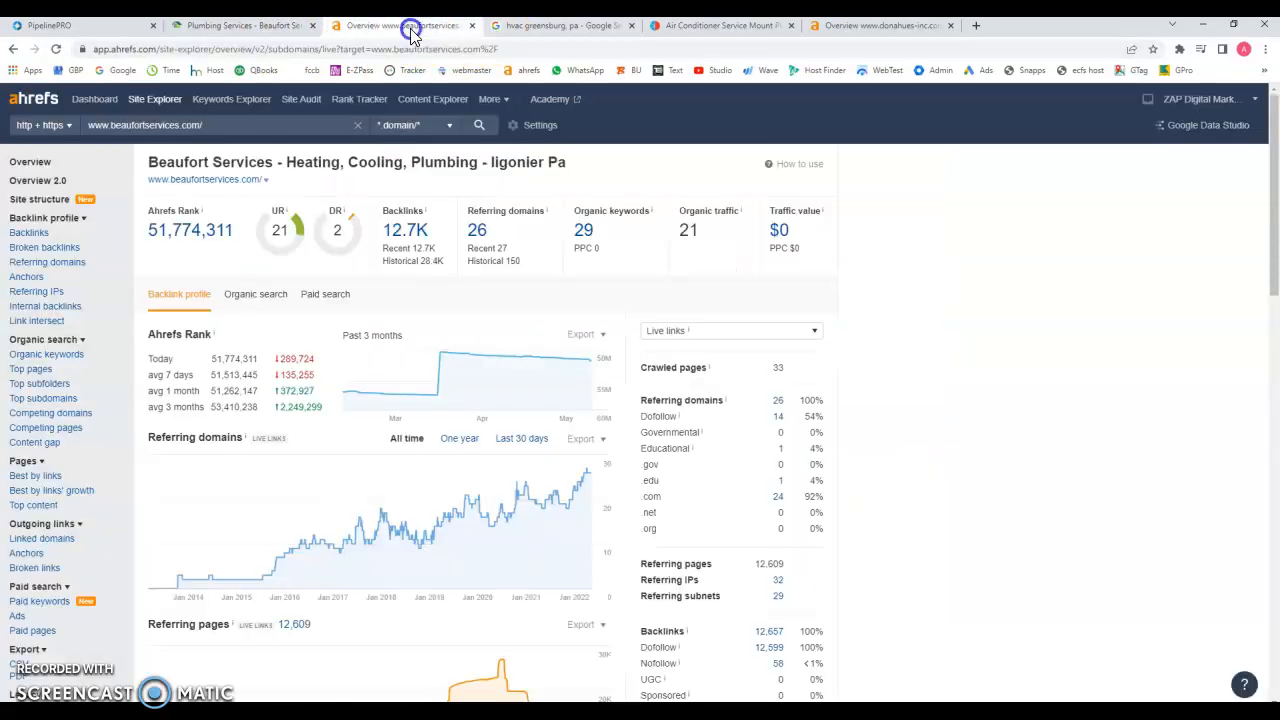
pyautogui.moveTo(583, 386)
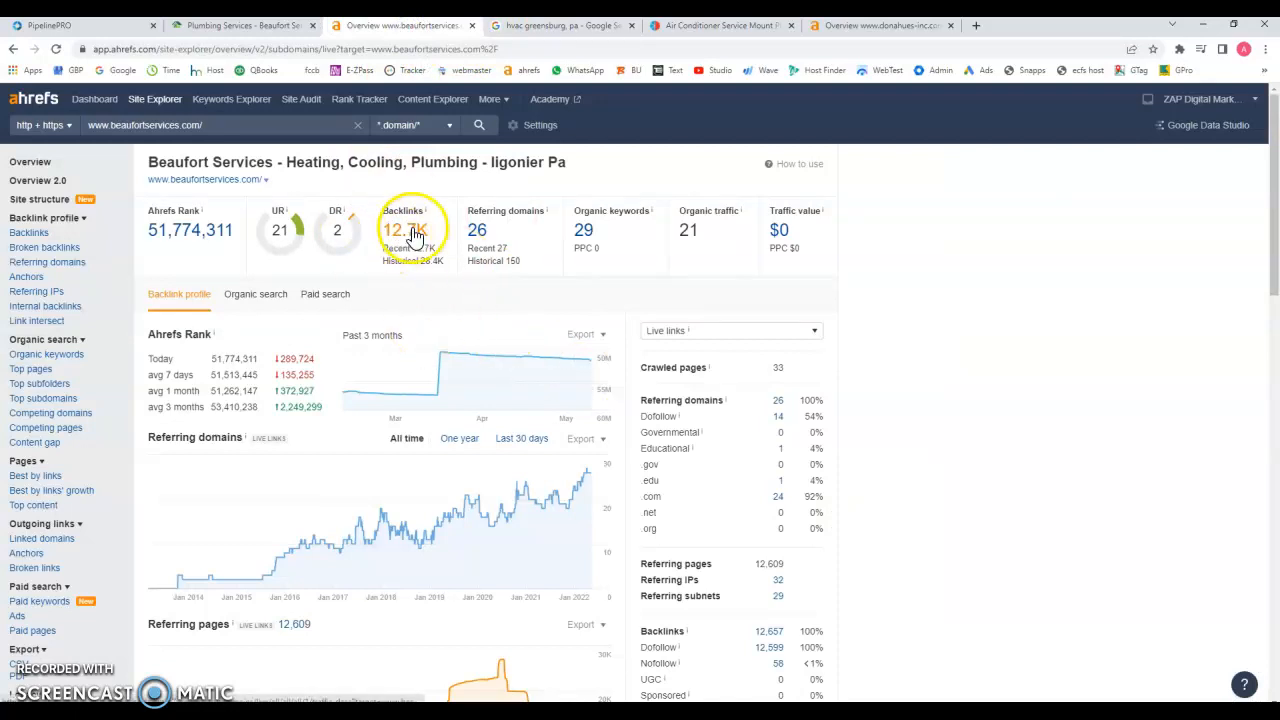
pyautogui.moveTo(343, 235)
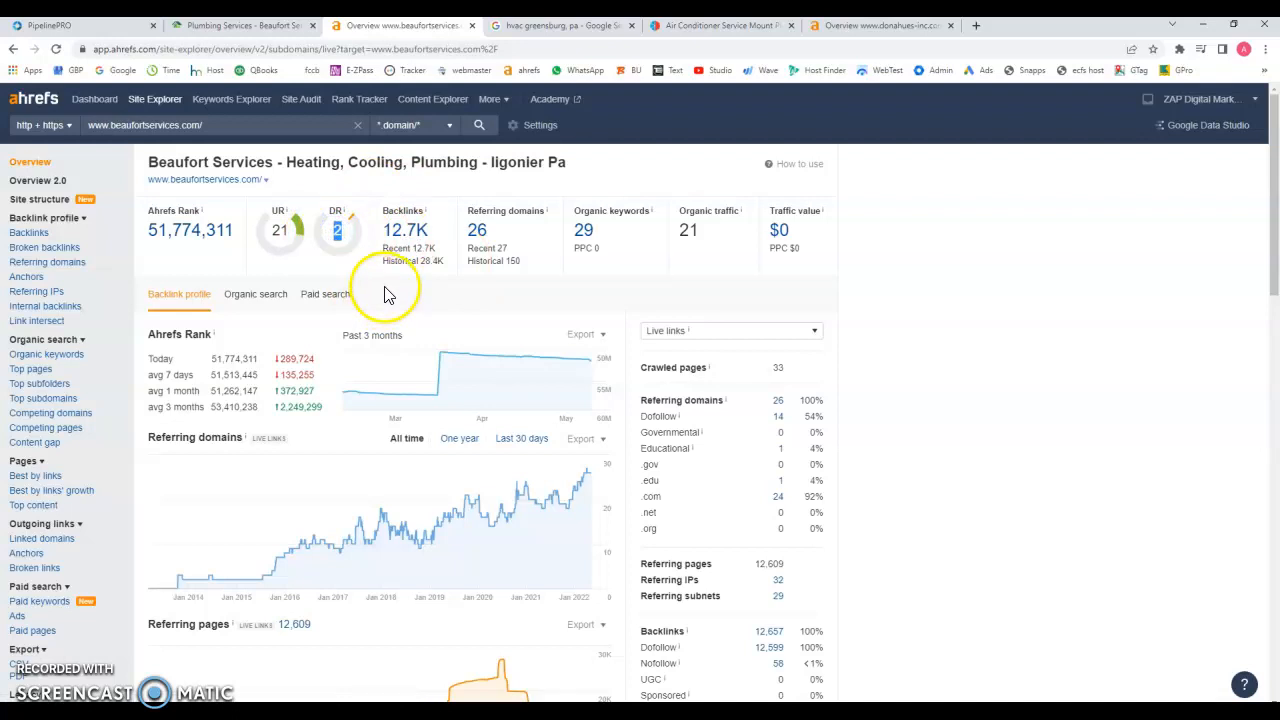
pyautogui.moveTo(405, 238)
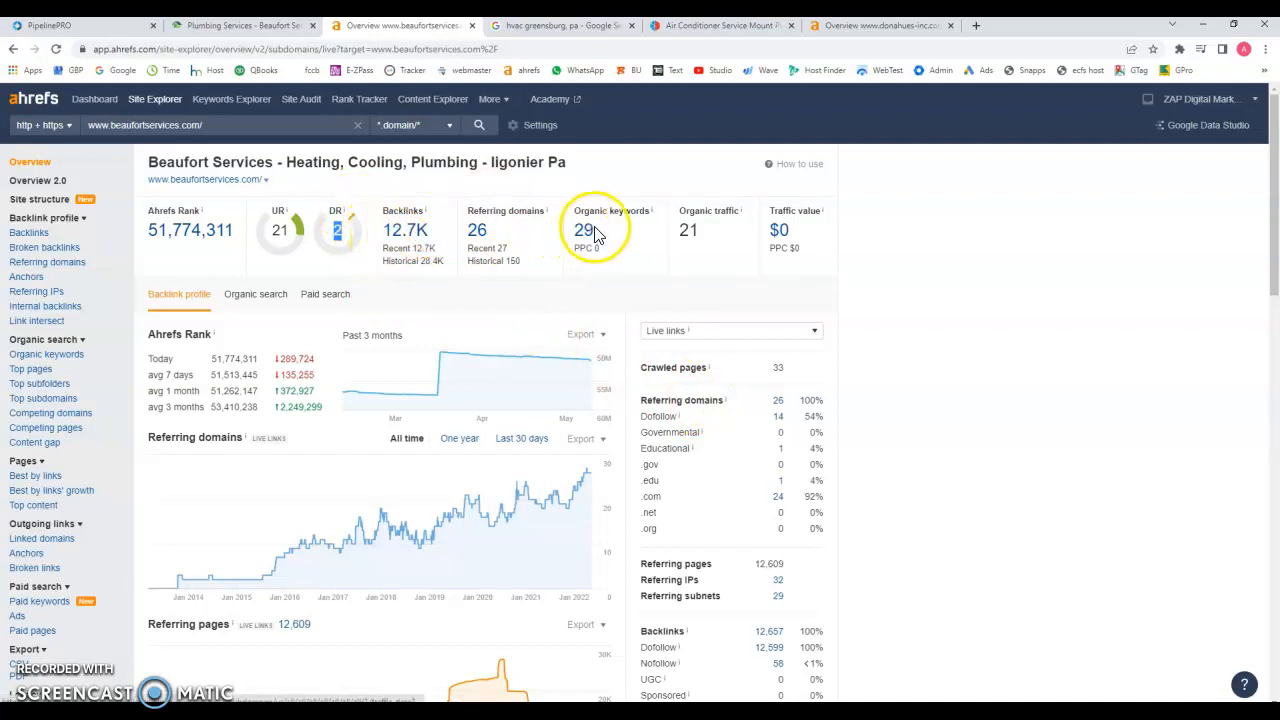
pyautogui.click(581, 230)
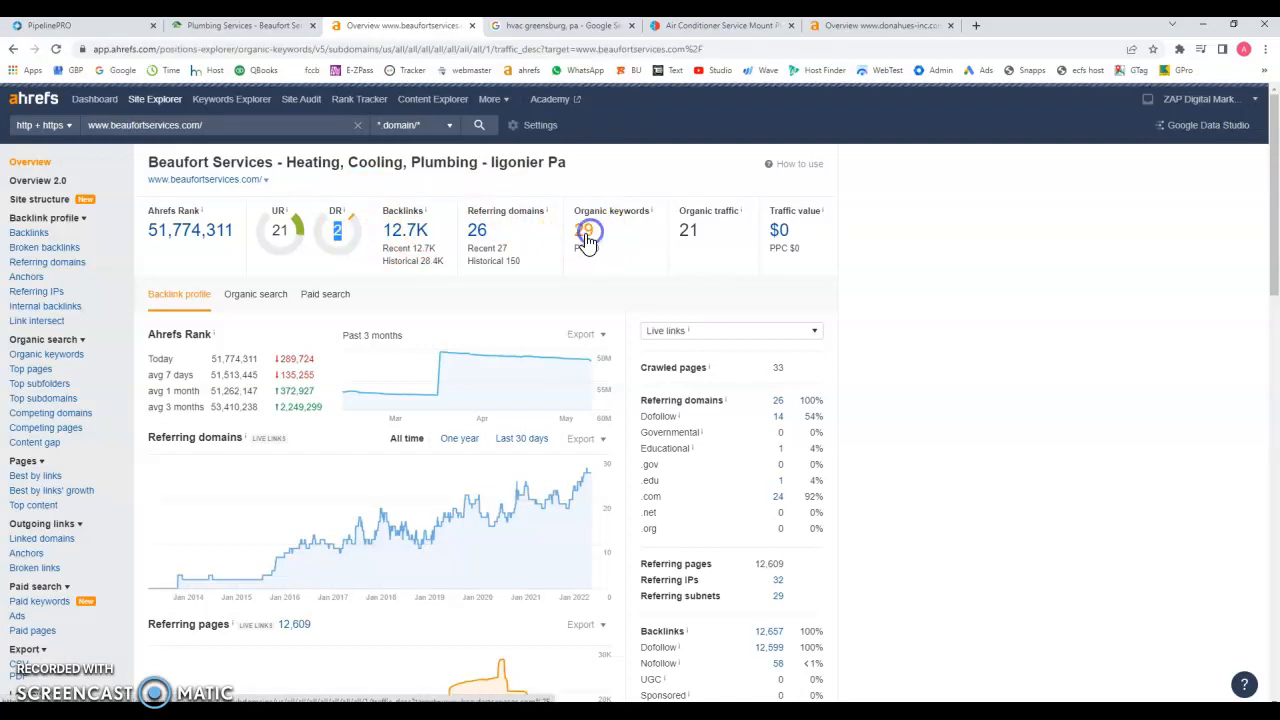
# Step: Browse beaufortservices.com's 33 US organic keywords, led by 'beaufort services' at position one
pyautogui.click(588, 234)
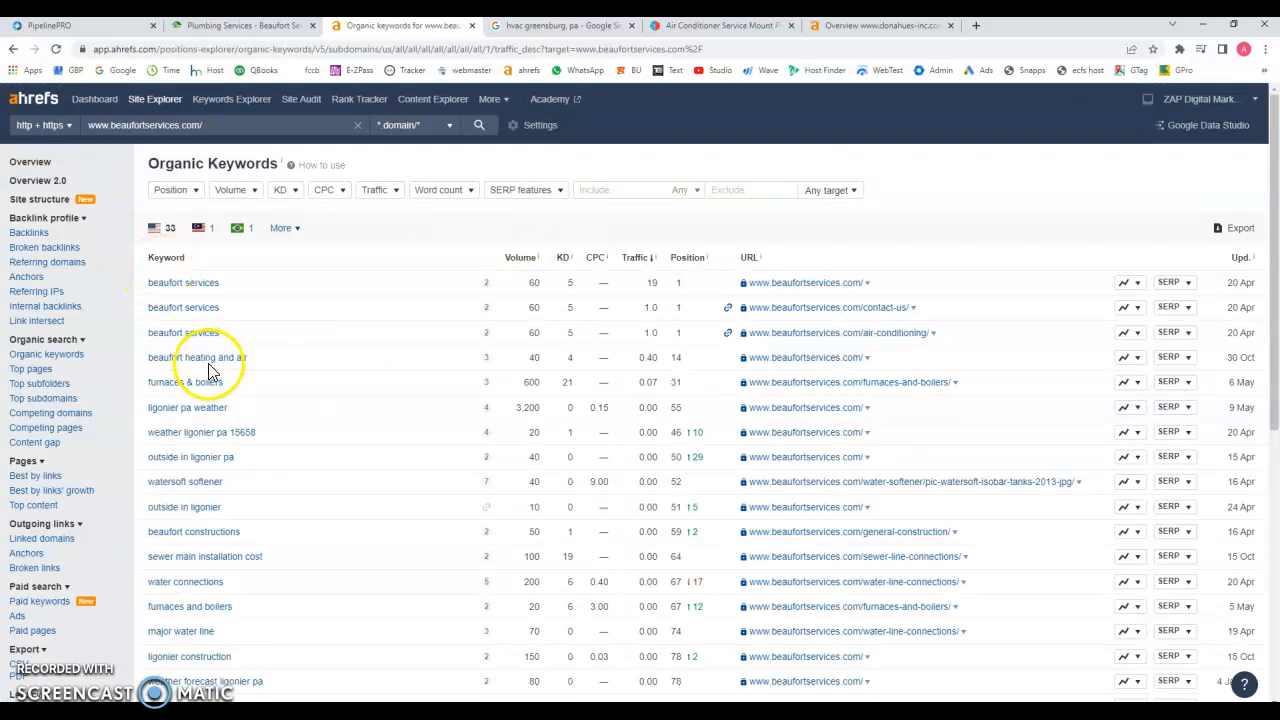
pyautogui.moveTo(195, 331)
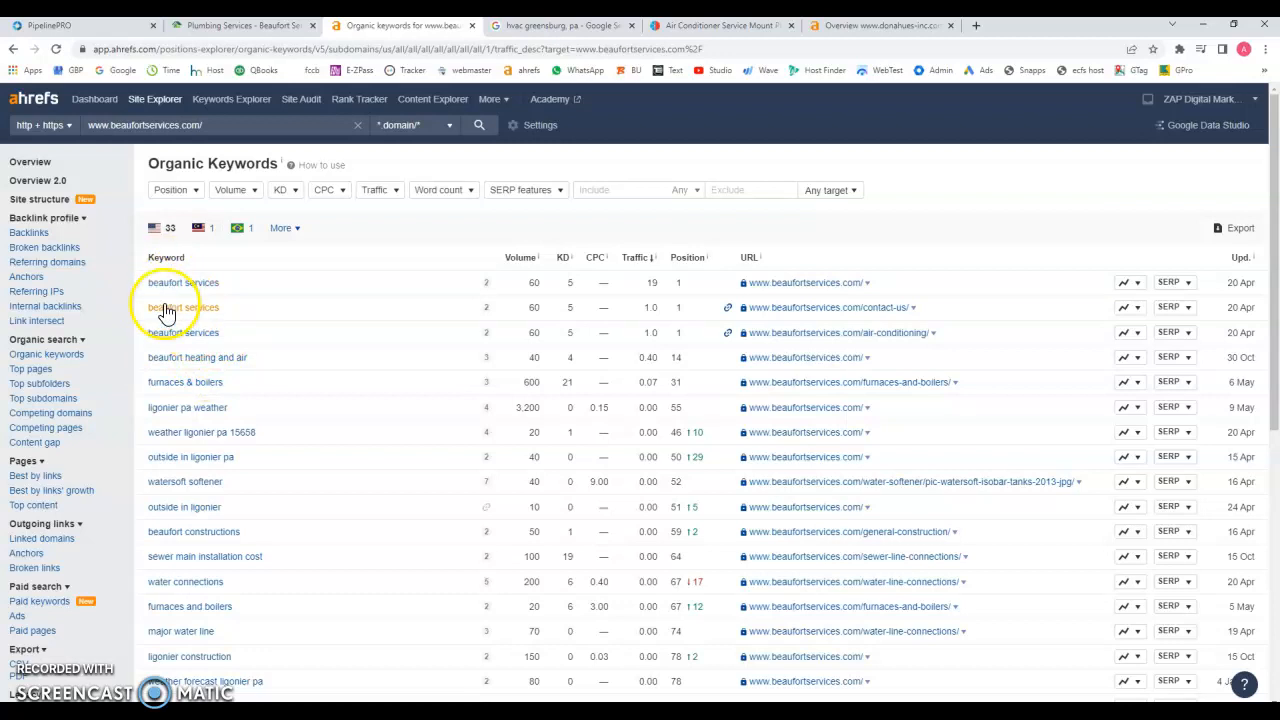
pyautogui.moveTo(190, 295)
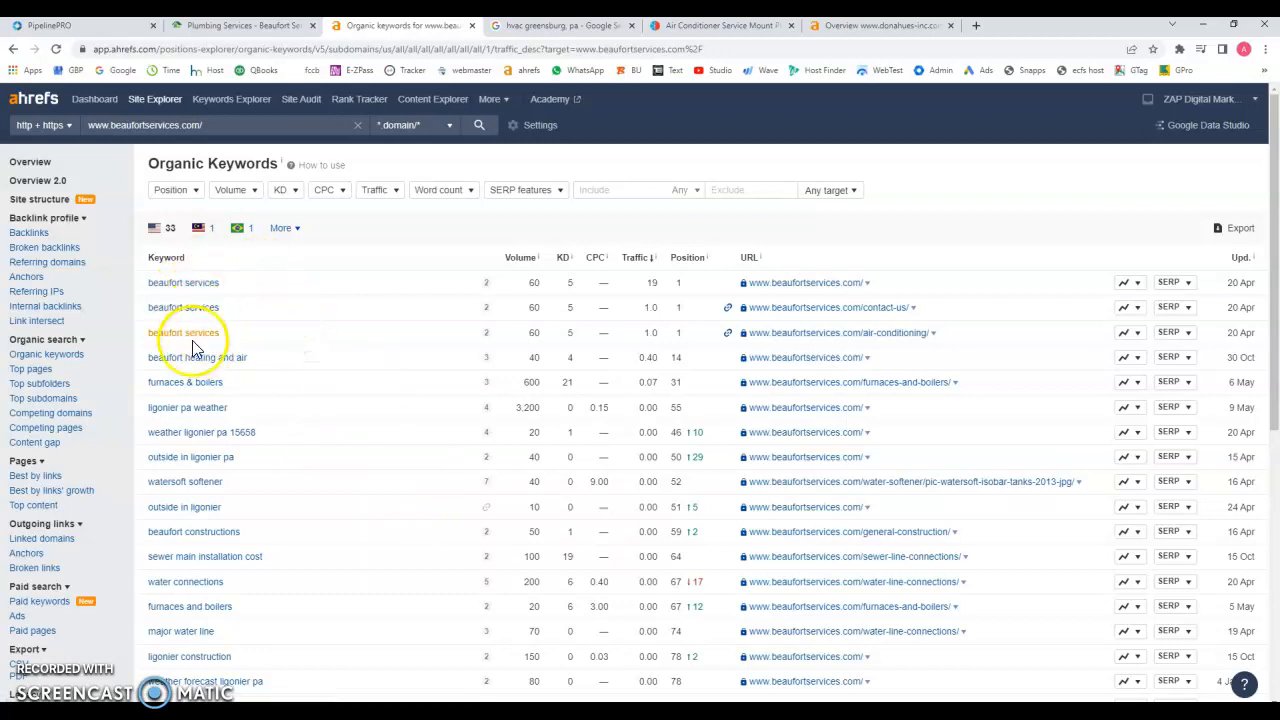
pyautogui.moveTo(845, 300)
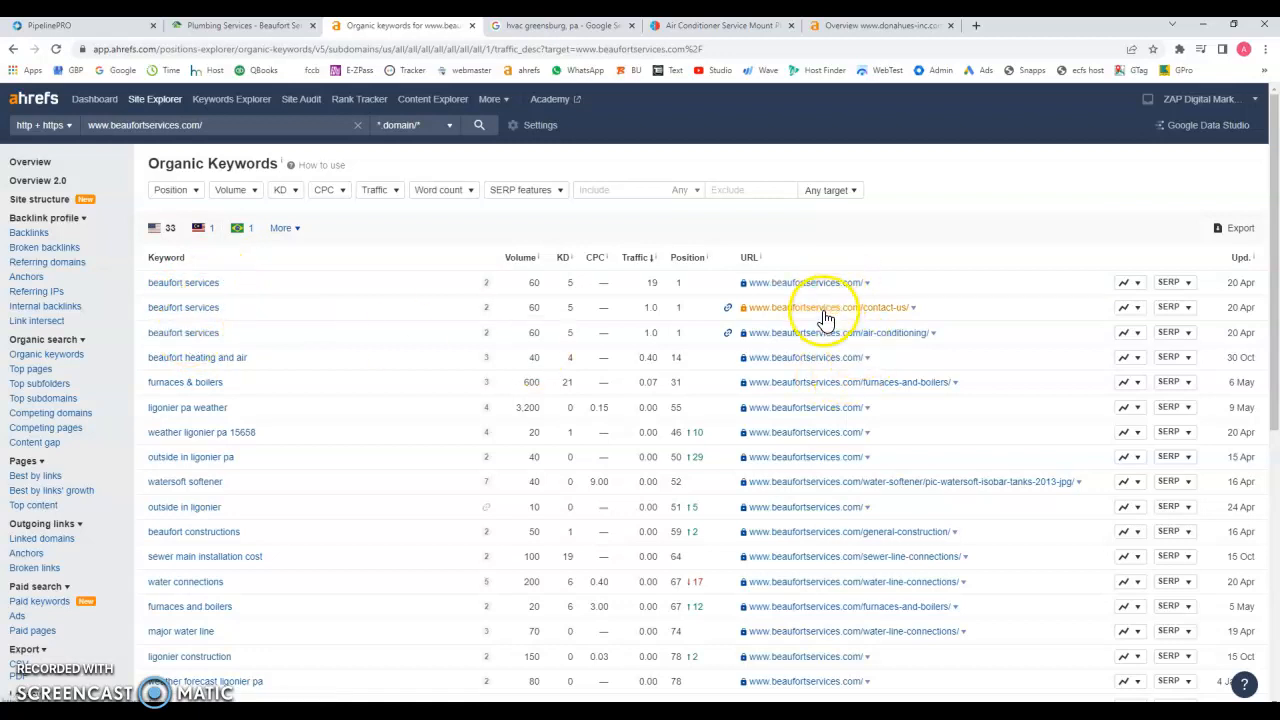
pyautogui.moveTo(750, 357)
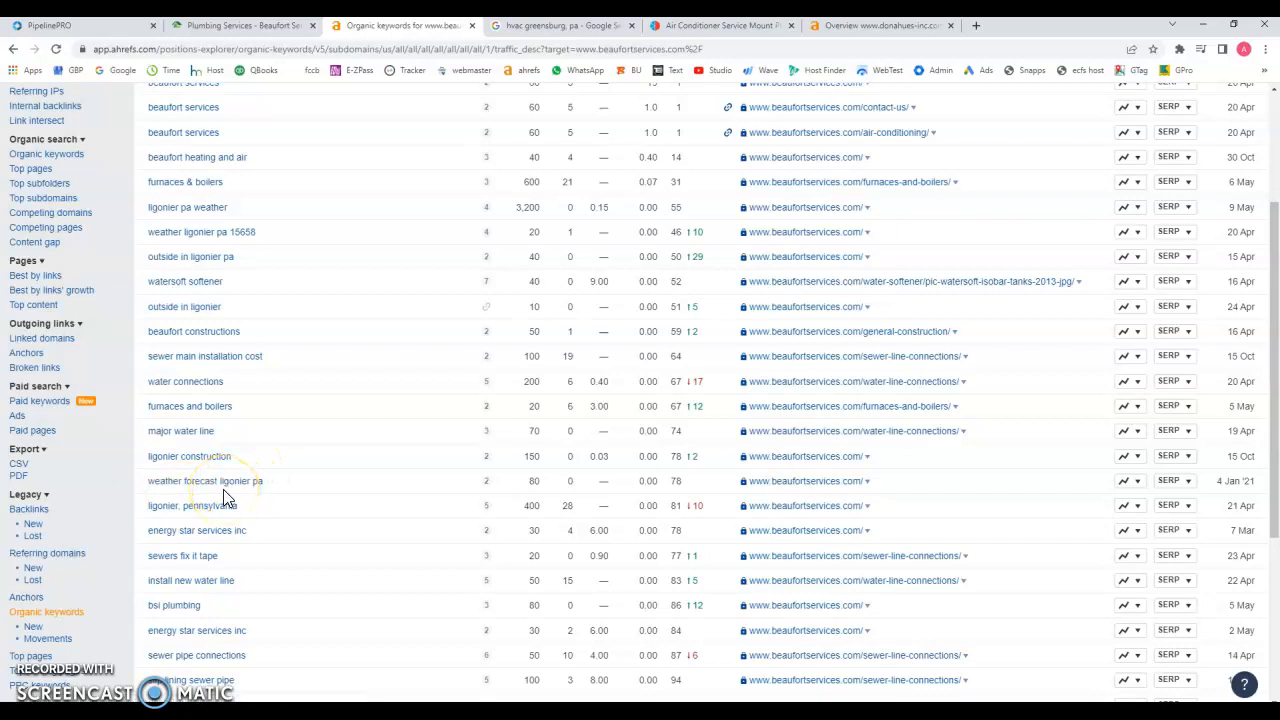
pyautogui.scroll(-3)
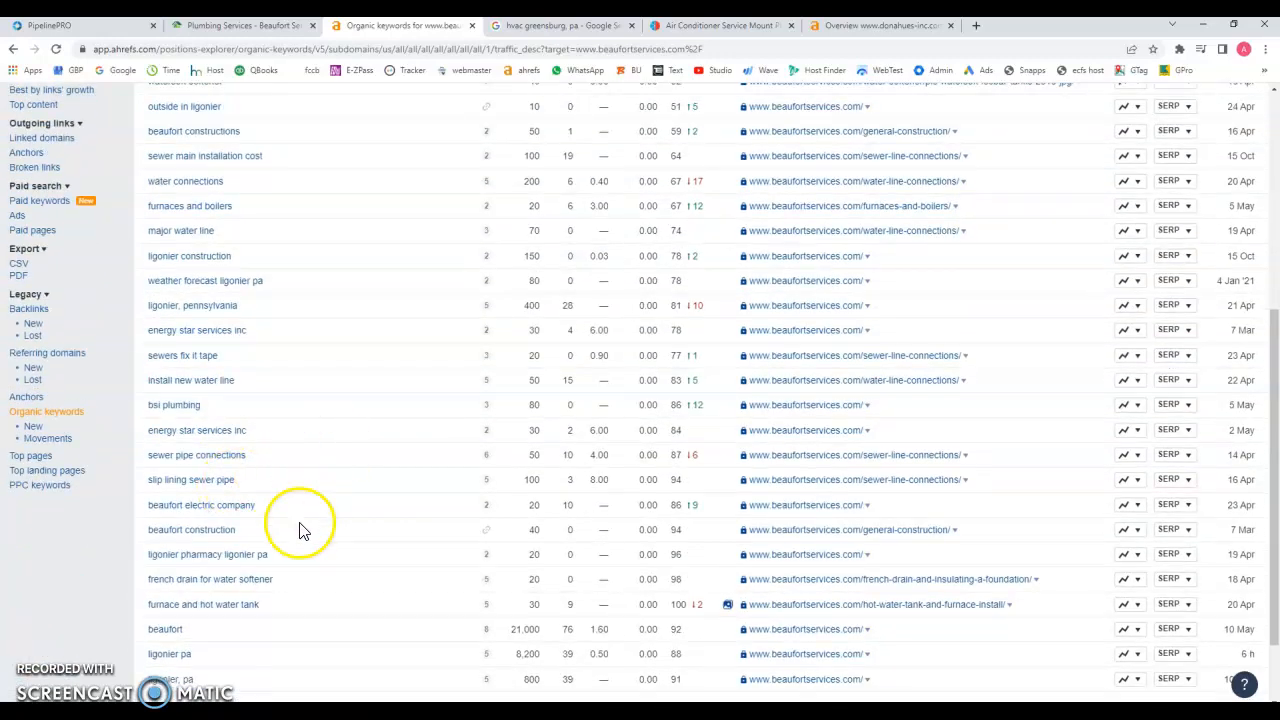
pyautogui.scroll(-3)
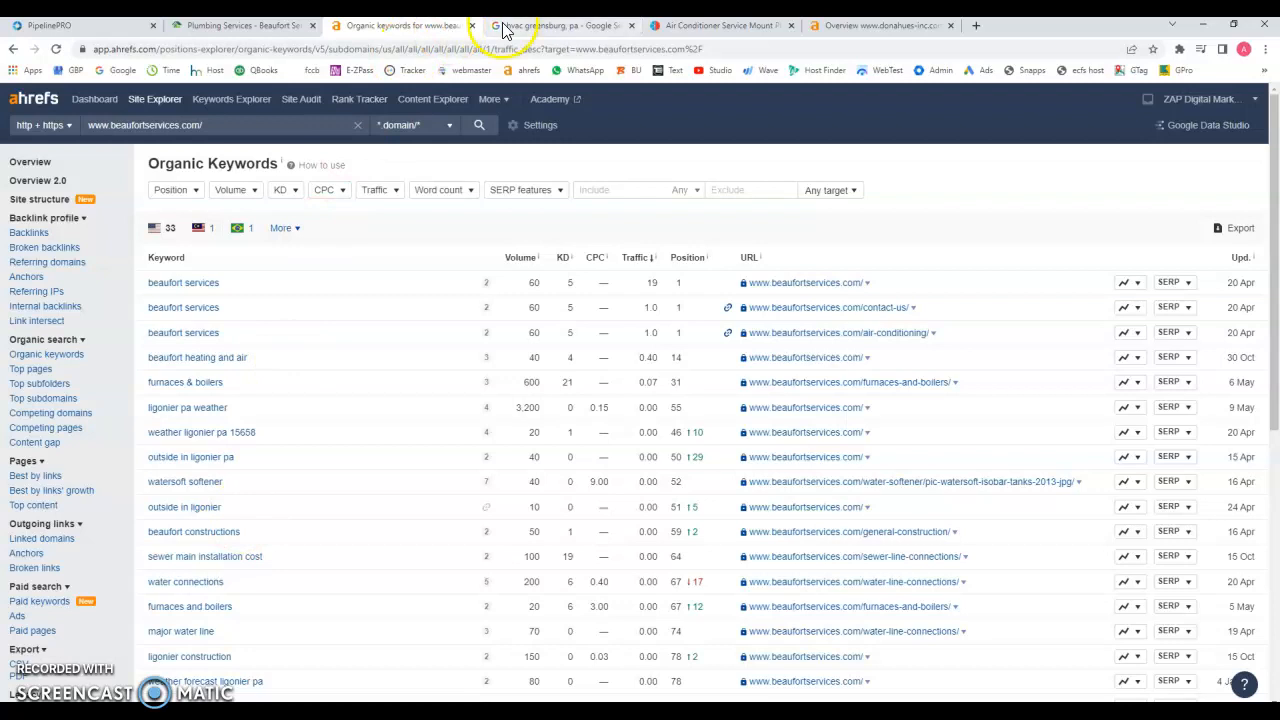
pyautogui.click(560, 25)
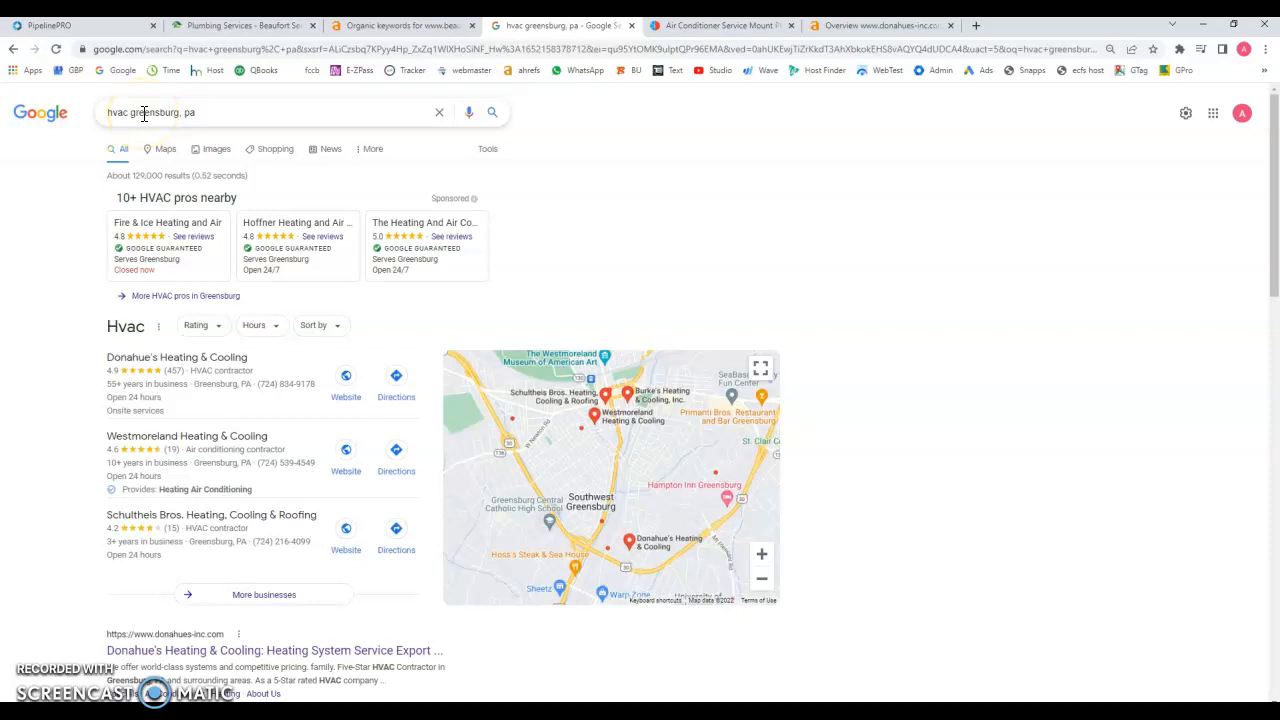
pyautogui.moveTo(195, 245)
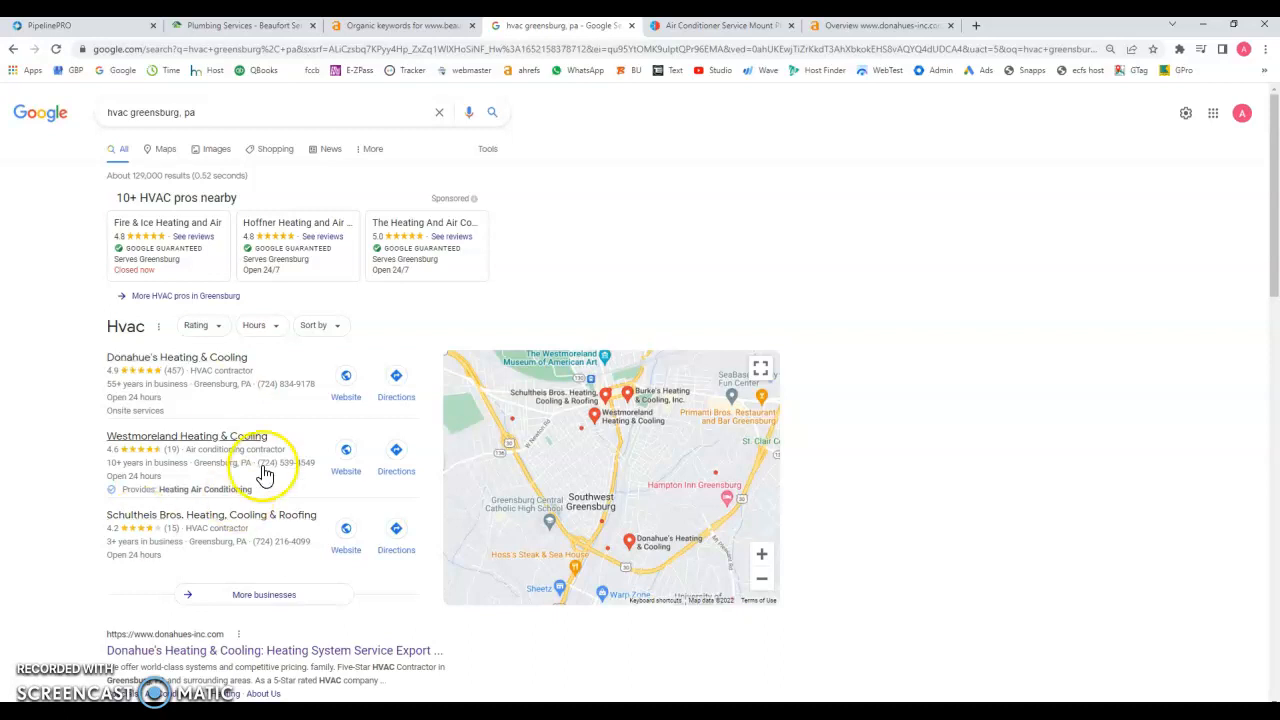
pyautogui.moveTo(318, 455)
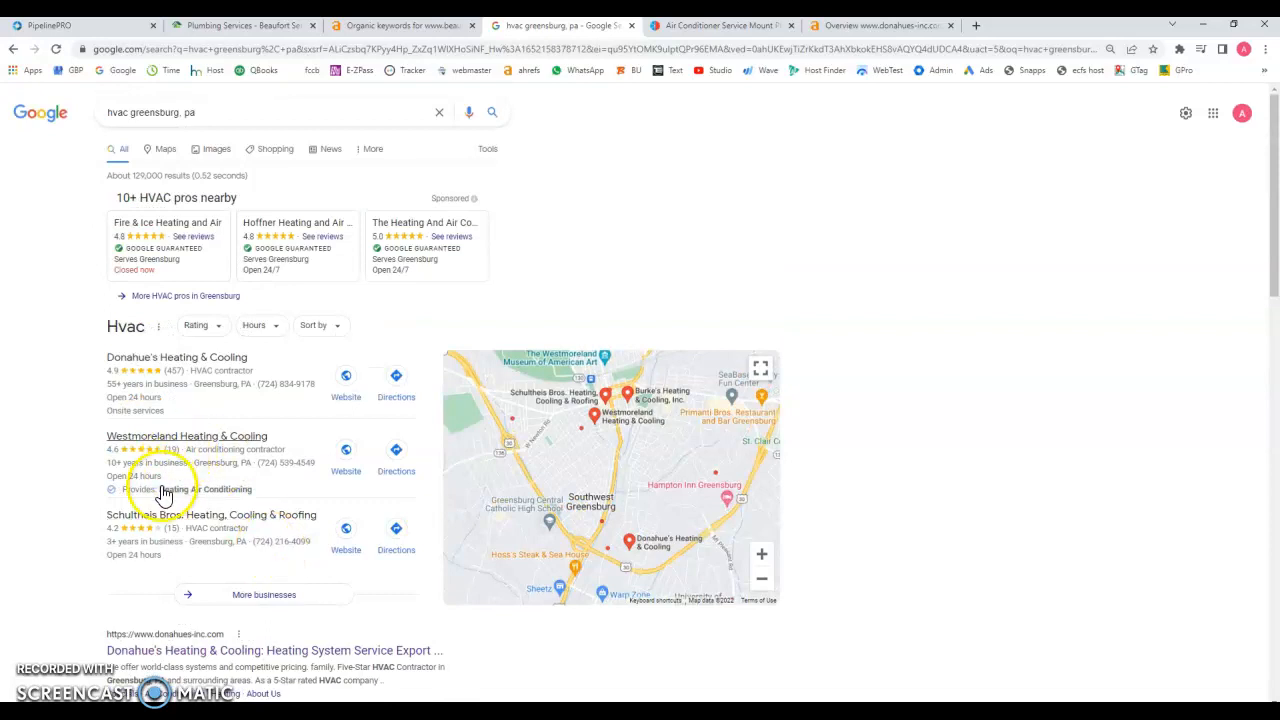
pyautogui.moveTo(283, 395)
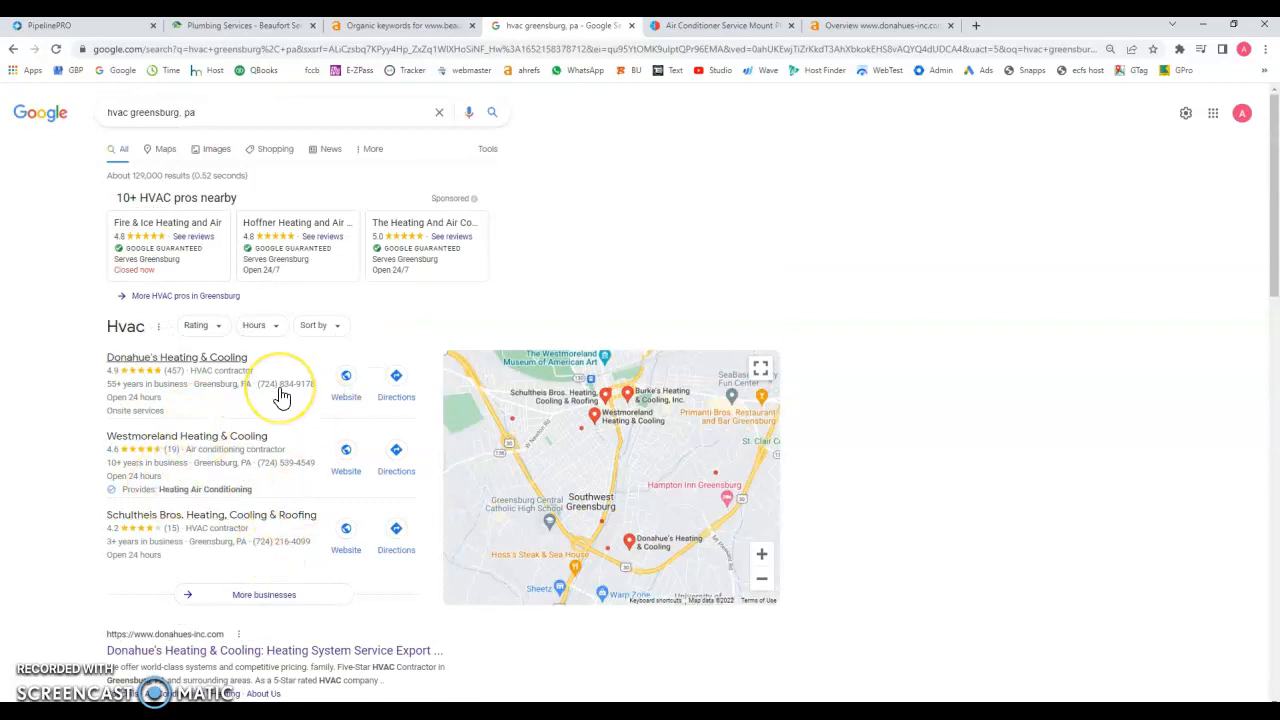
pyautogui.moveTo(261, 404)
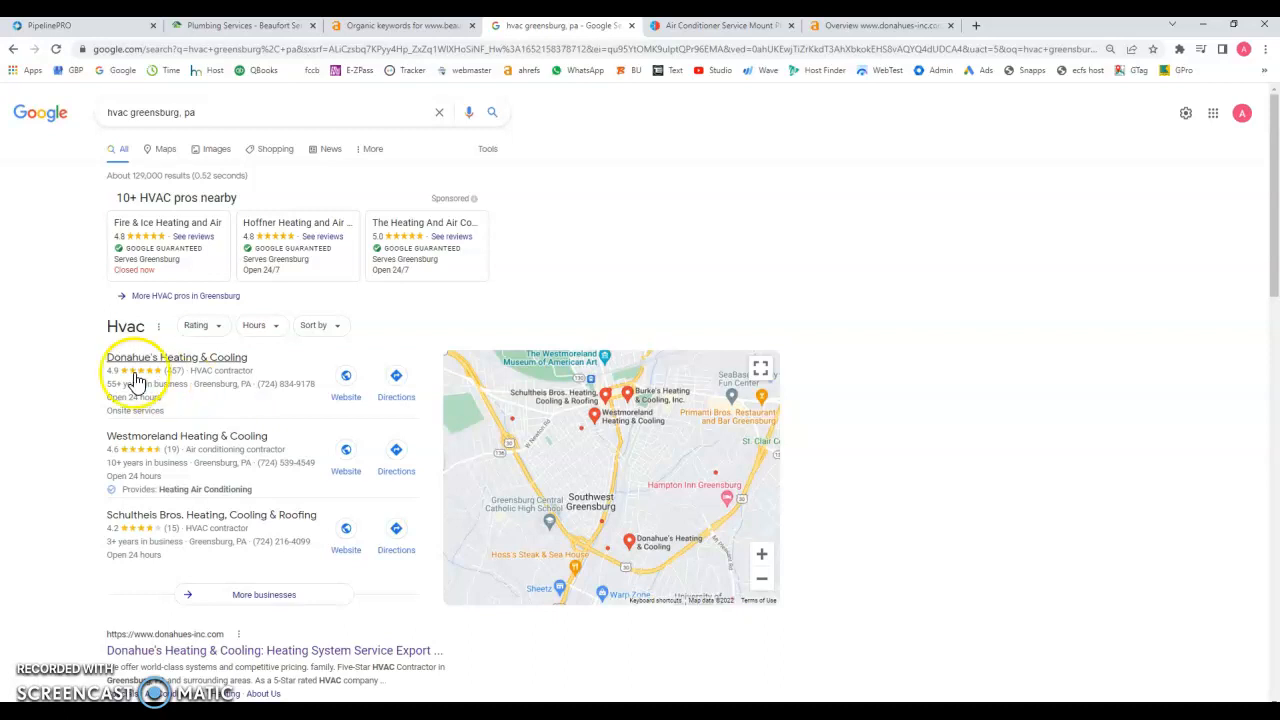
pyautogui.moveTo(188, 425)
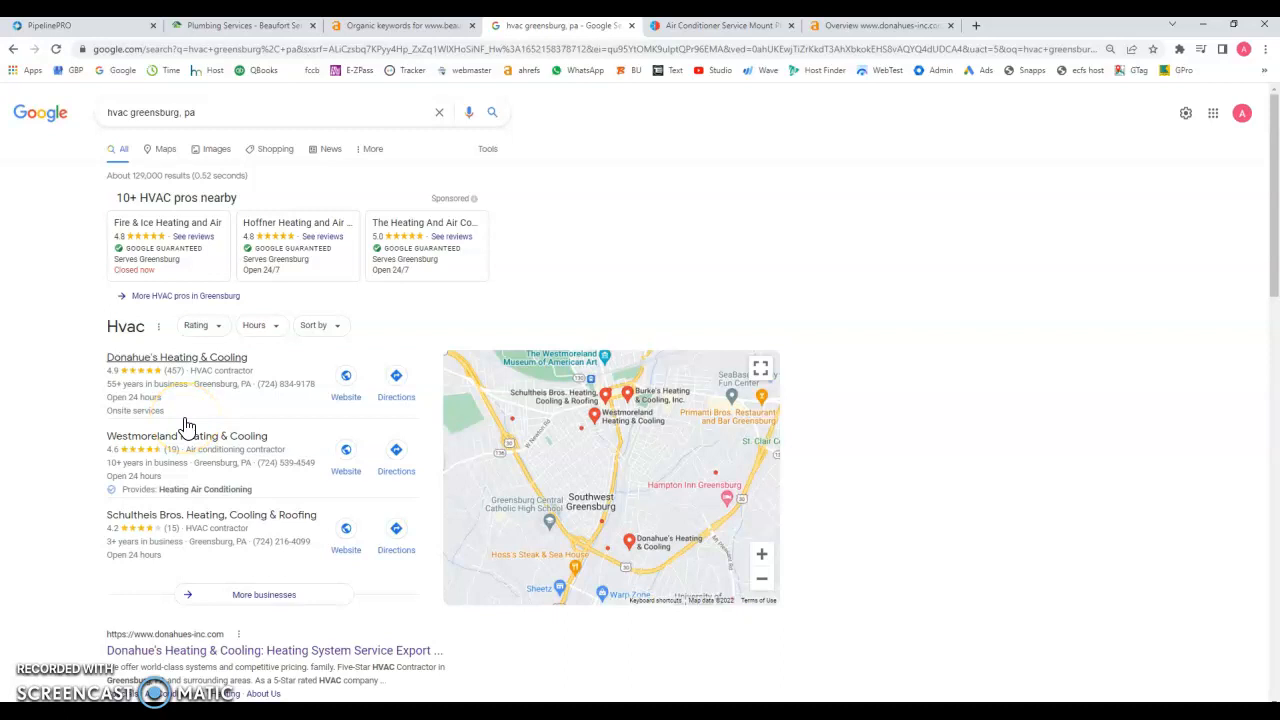
pyautogui.moveTo(83, 563)
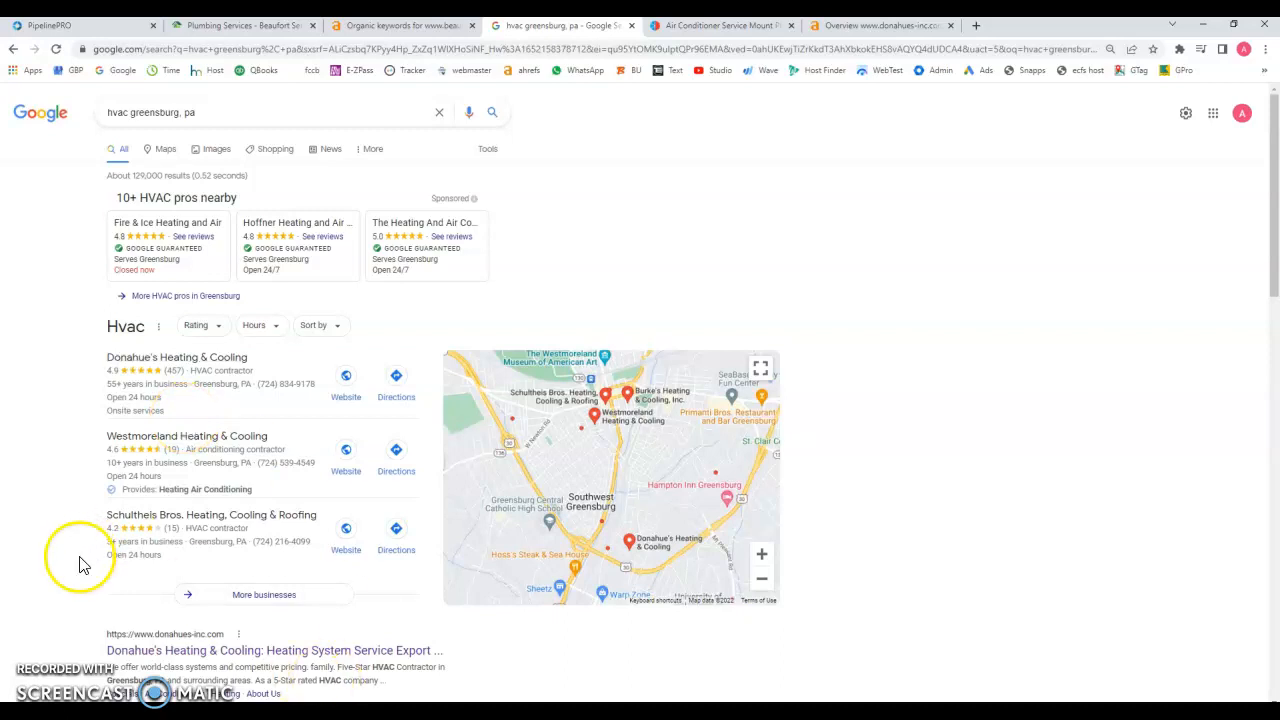
# Step: Review the 'hvac greensburg, pa' organic results, then bring up Donahue's website
pyautogui.scroll(-3)
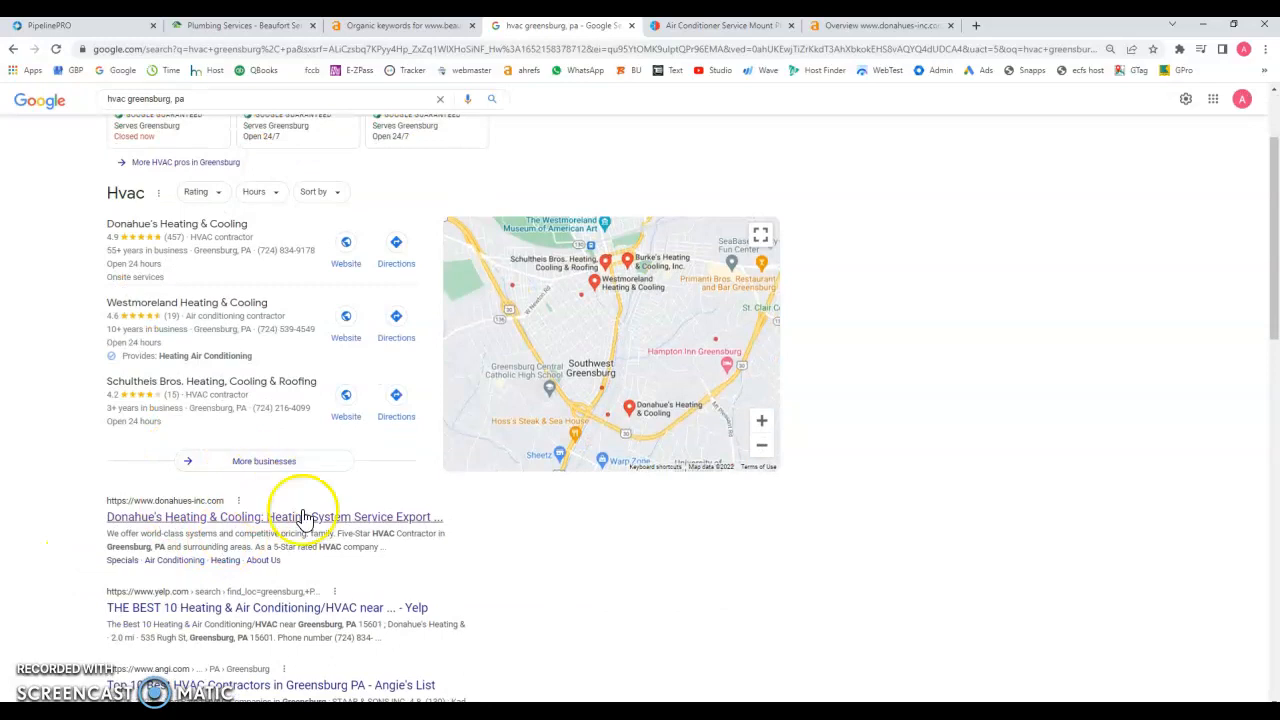
pyautogui.scroll(-3)
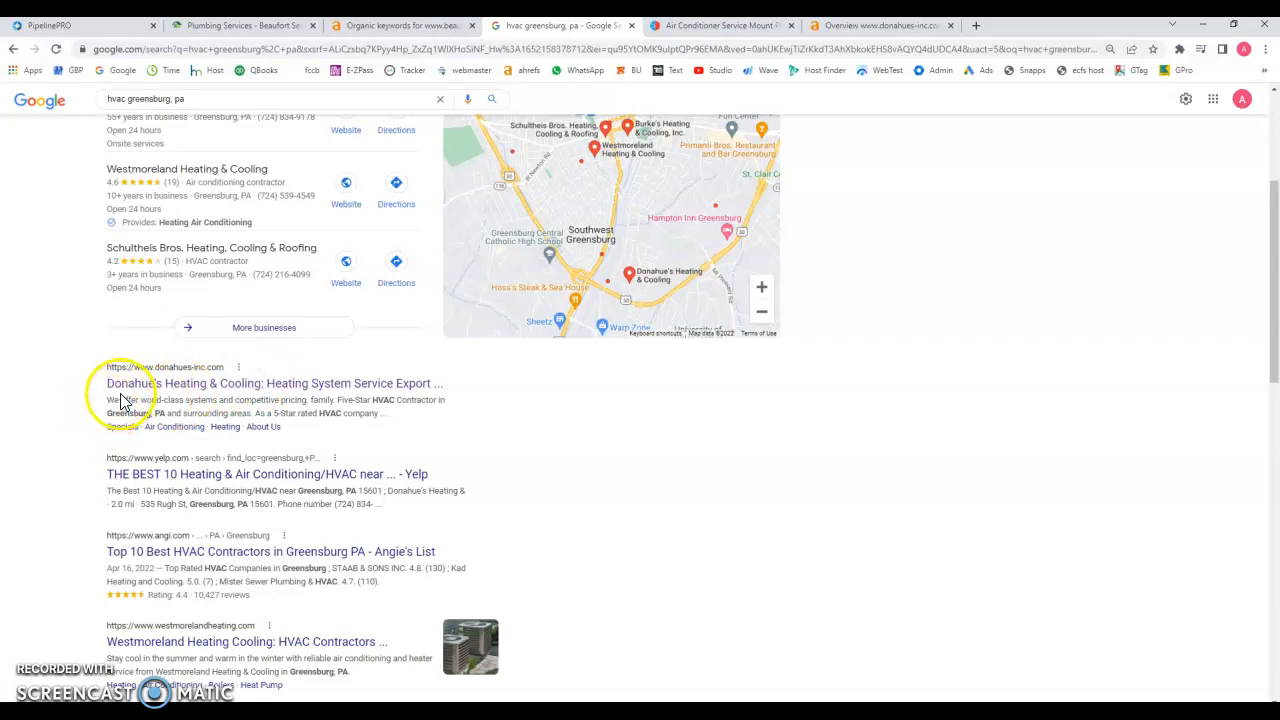
pyautogui.moveTo(183, 490)
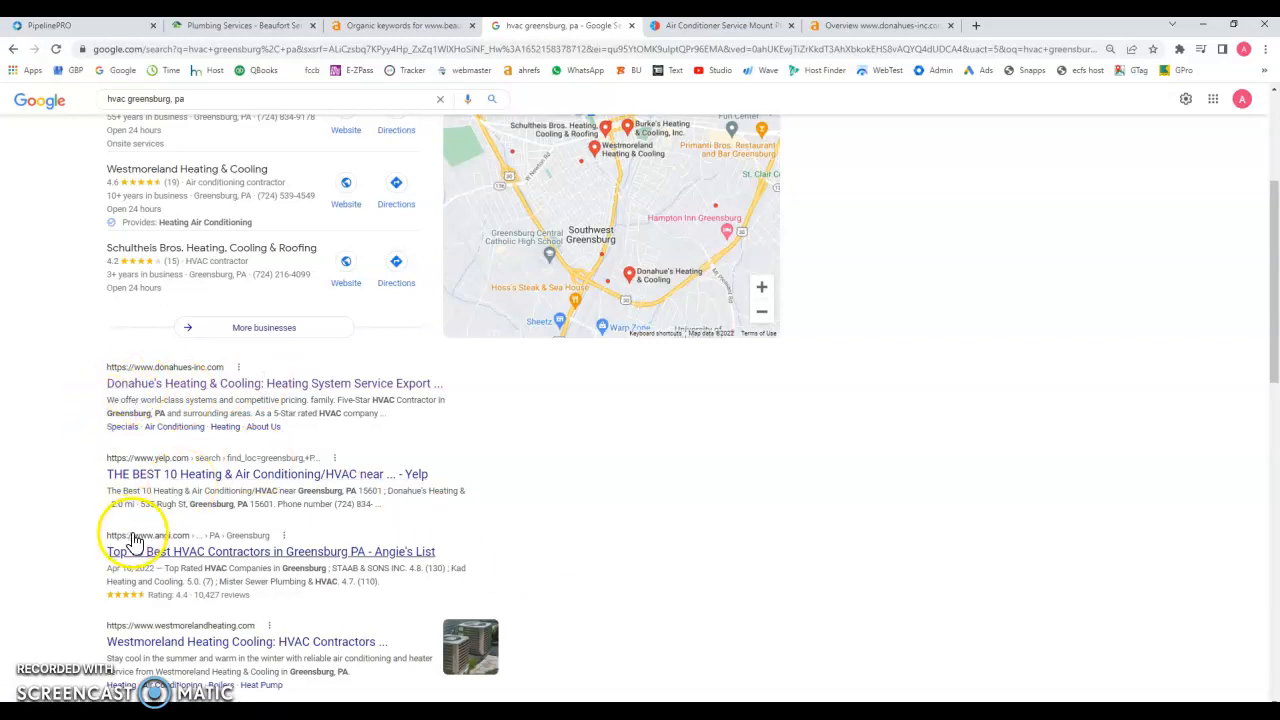
pyautogui.scroll(-3)
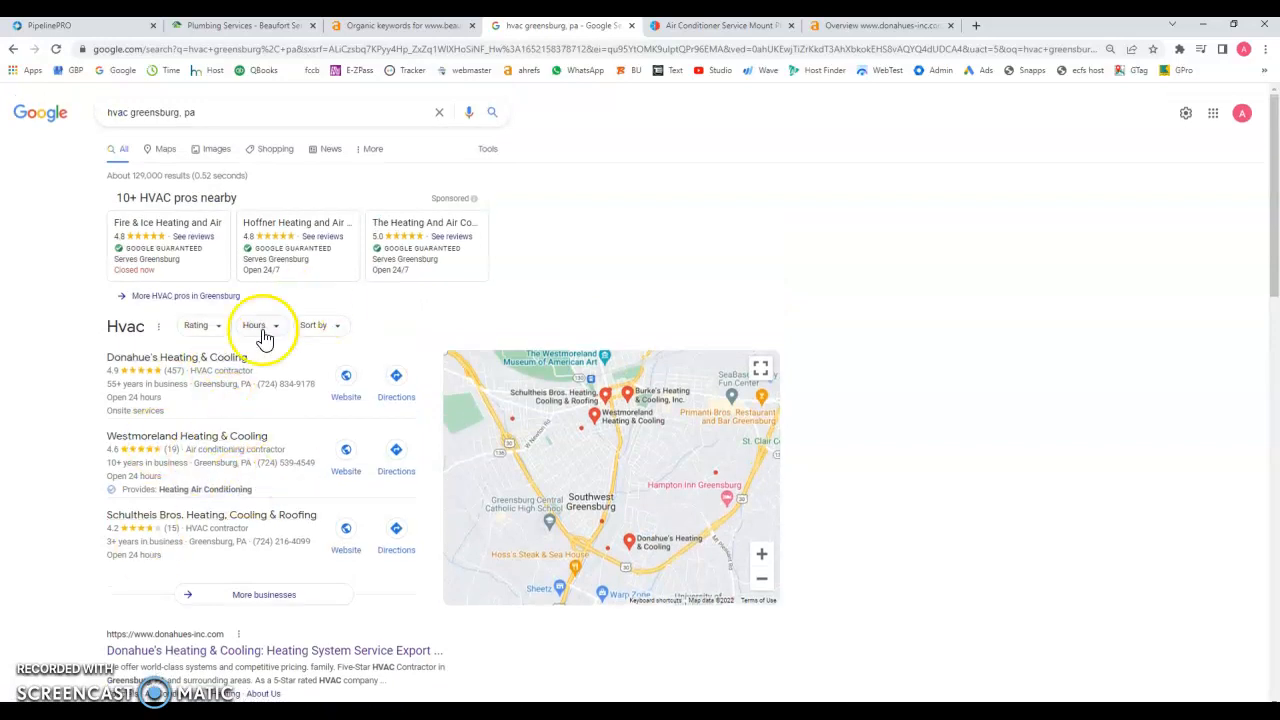
pyautogui.scroll(-3)
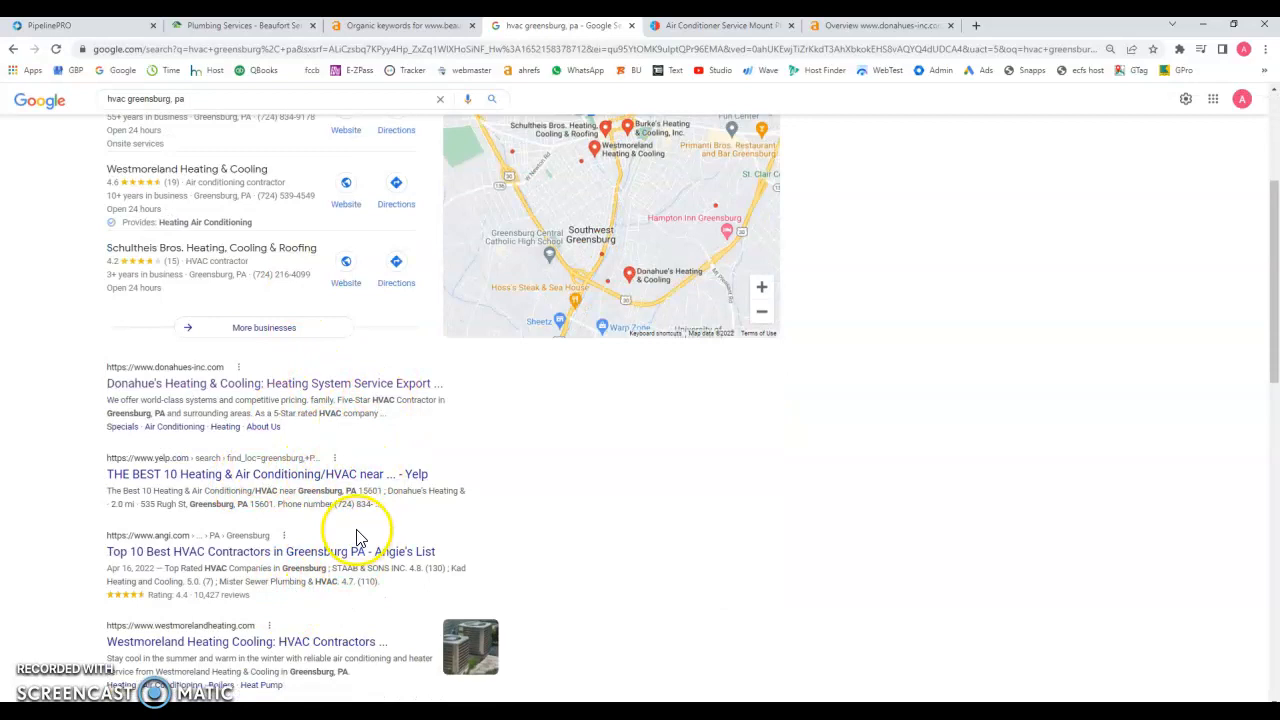
pyautogui.scroll(-3)
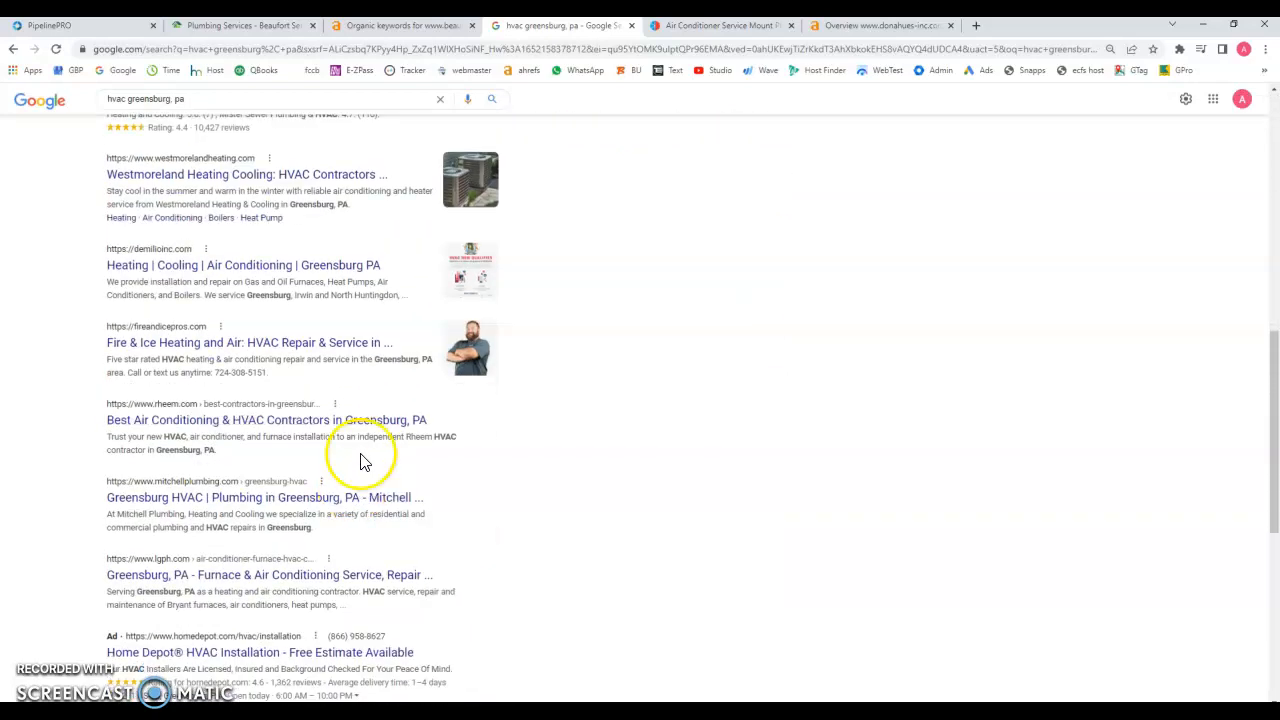
pyautogui.scroll(-3)
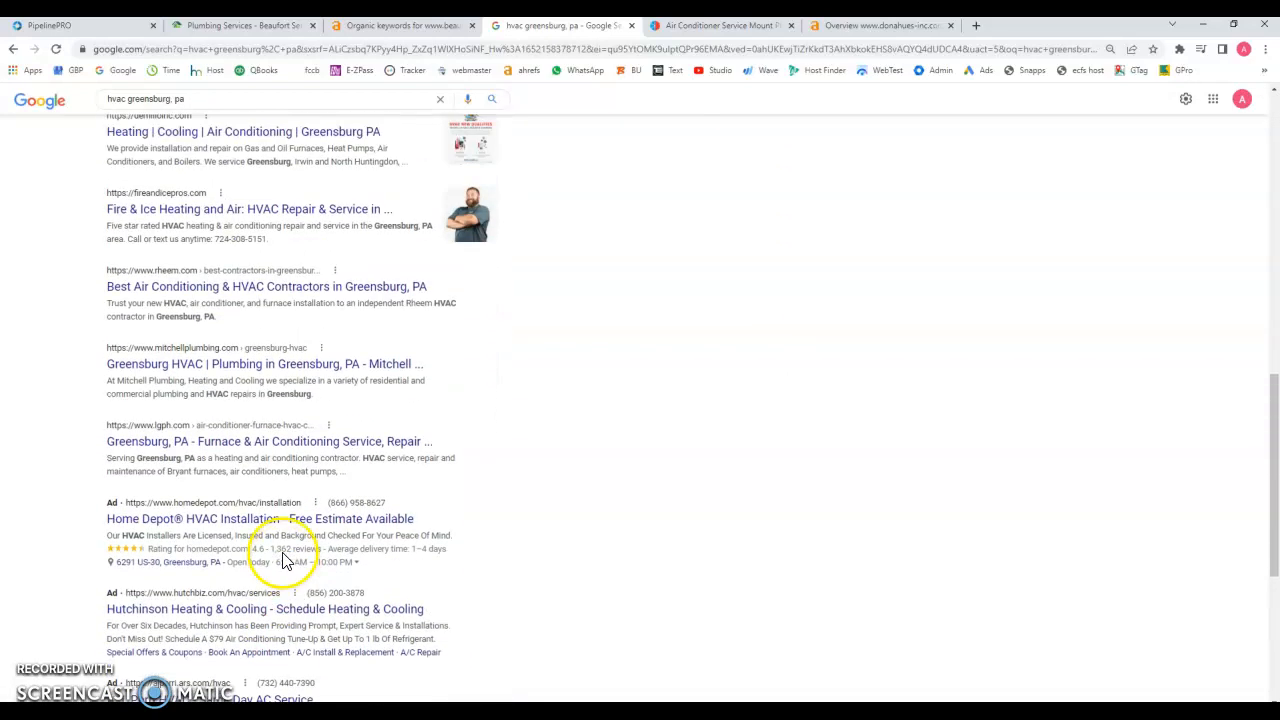
pyautogui.scroll(3)
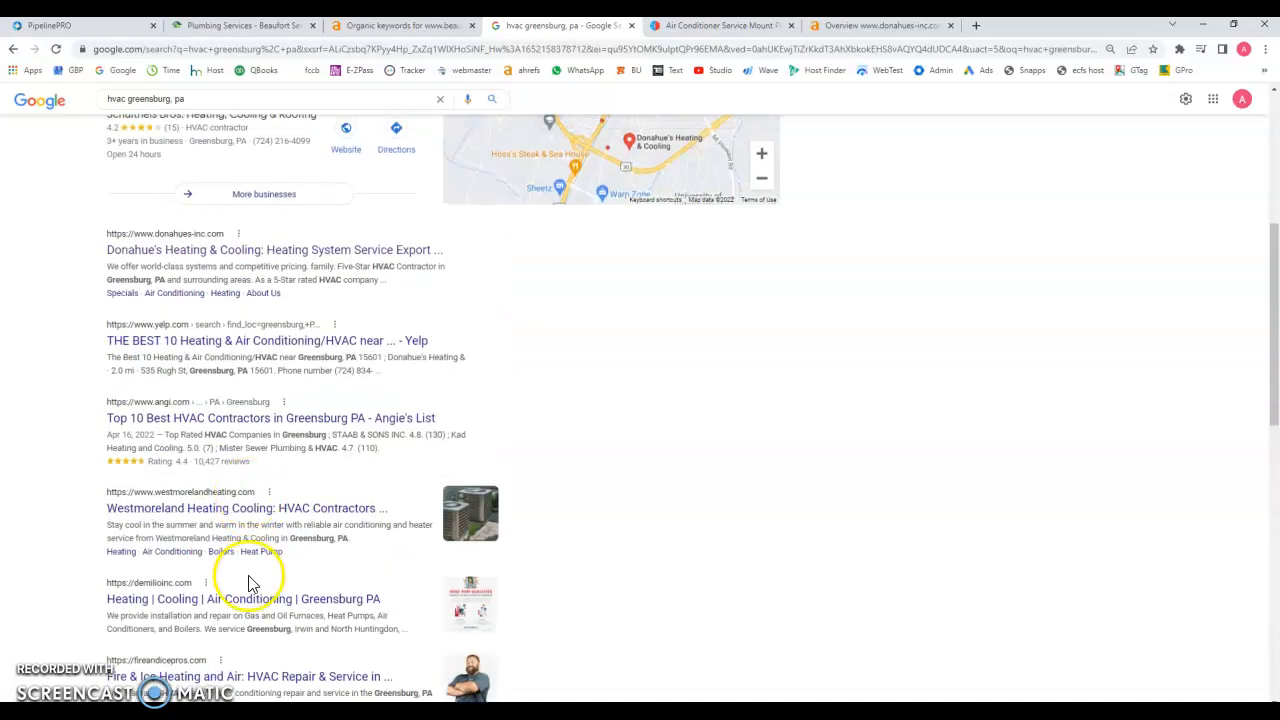
pyautogui.scroll(-3)
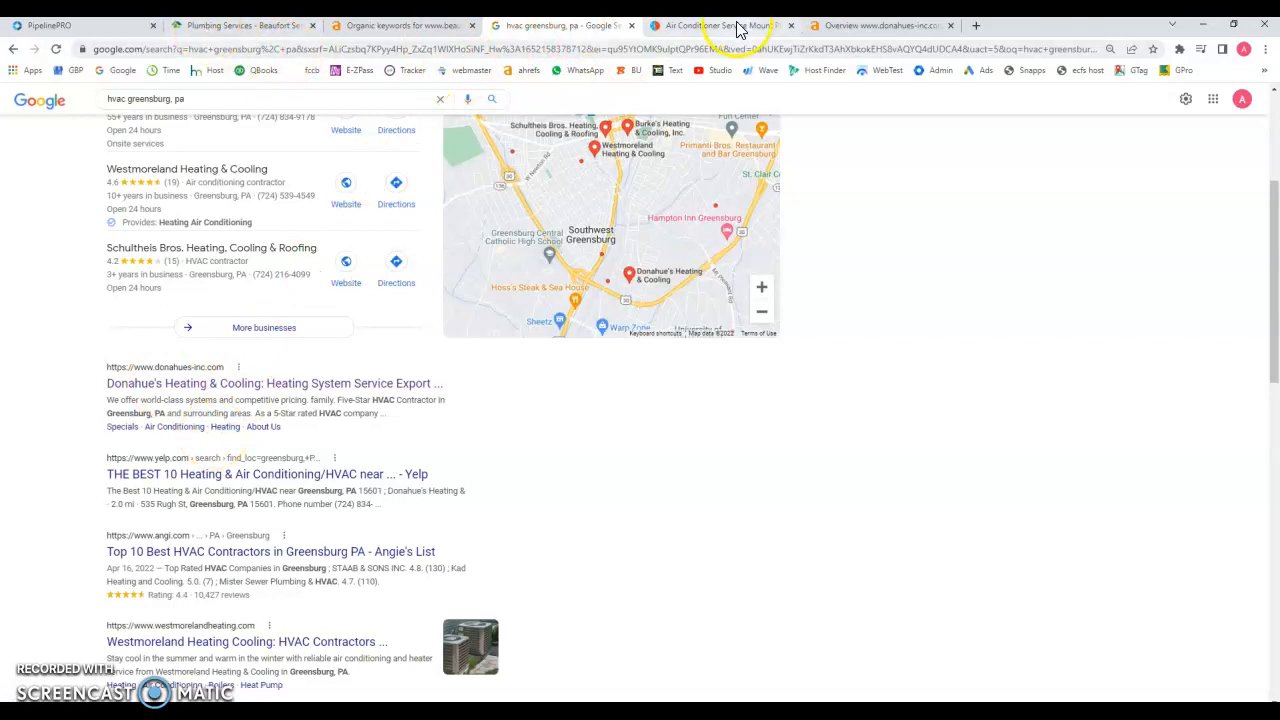
pyautogui.click(880, 25)
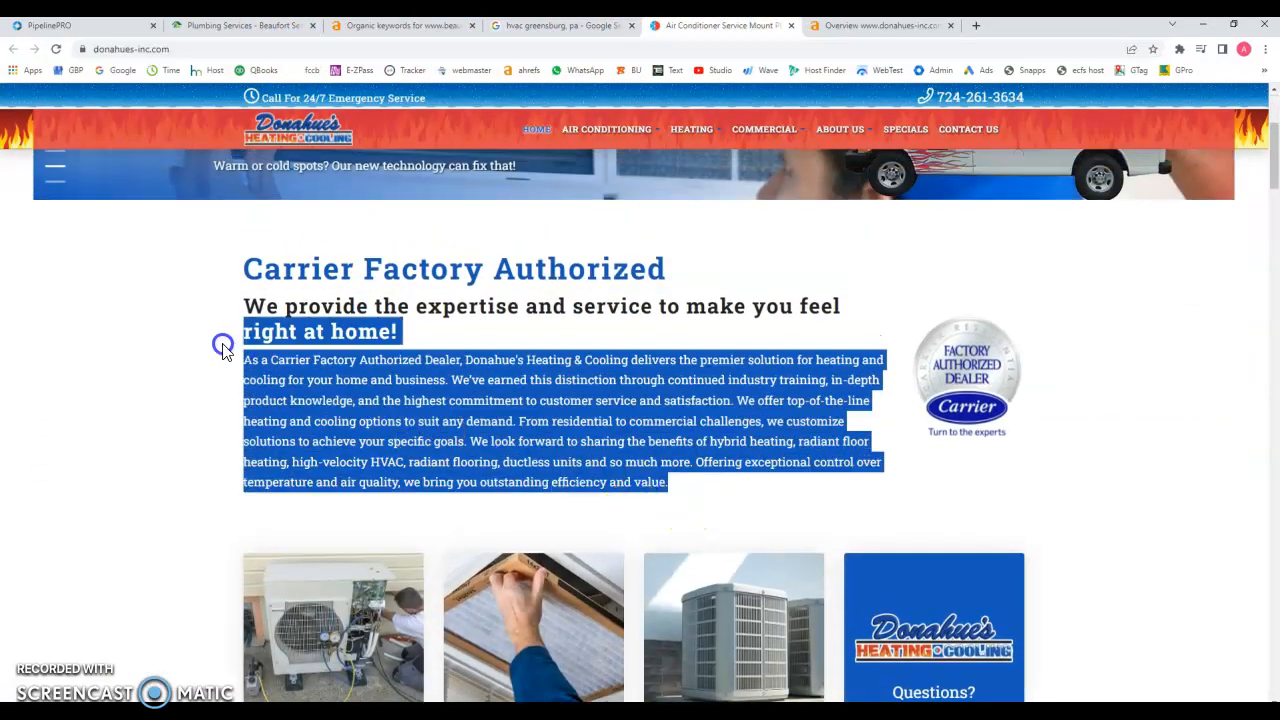
# Step: Scroll down the donahues-inc.com homepage through its customer reviews
pyautogui.scroll(-3)
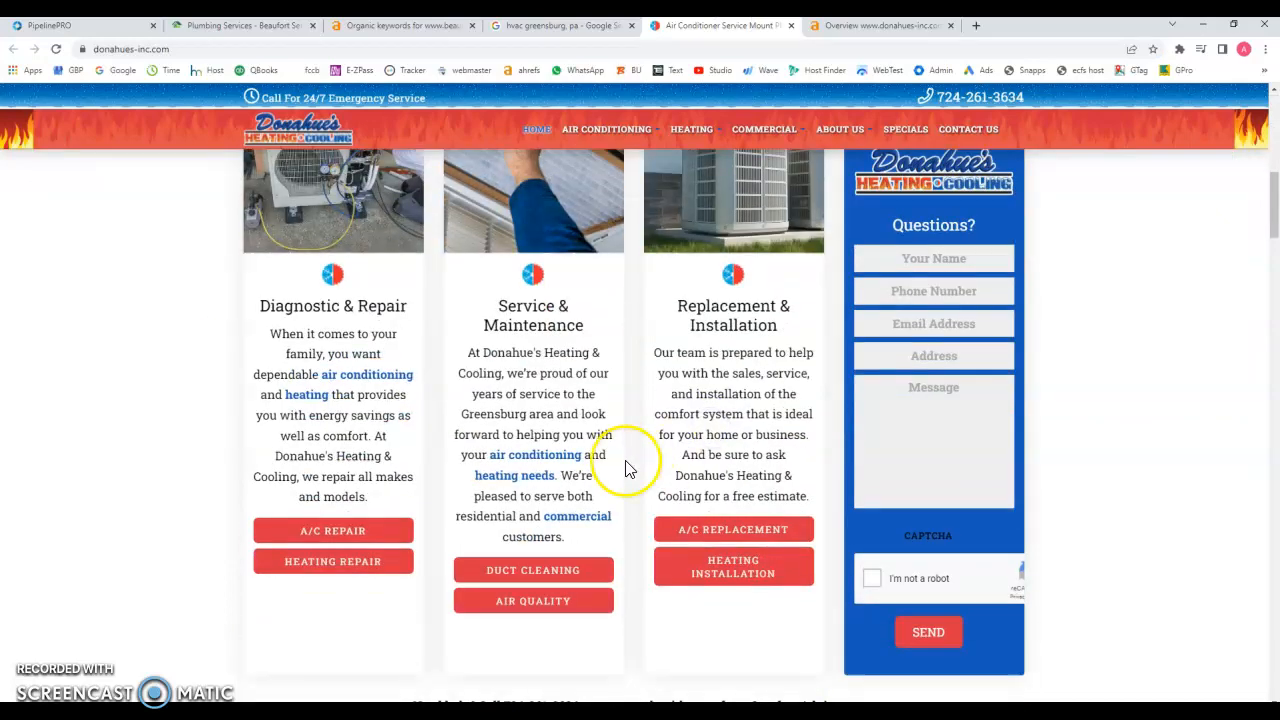
pyautogui.scroll(3)
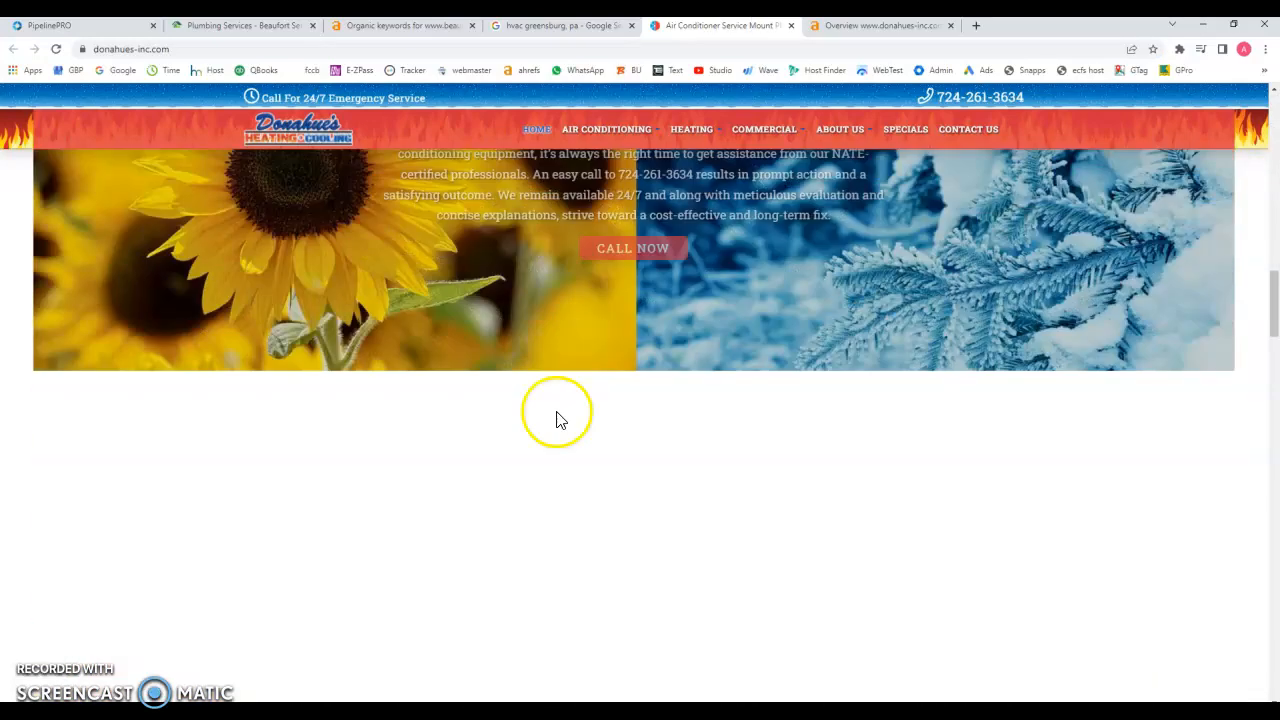
pyautogui.scroll(-3)
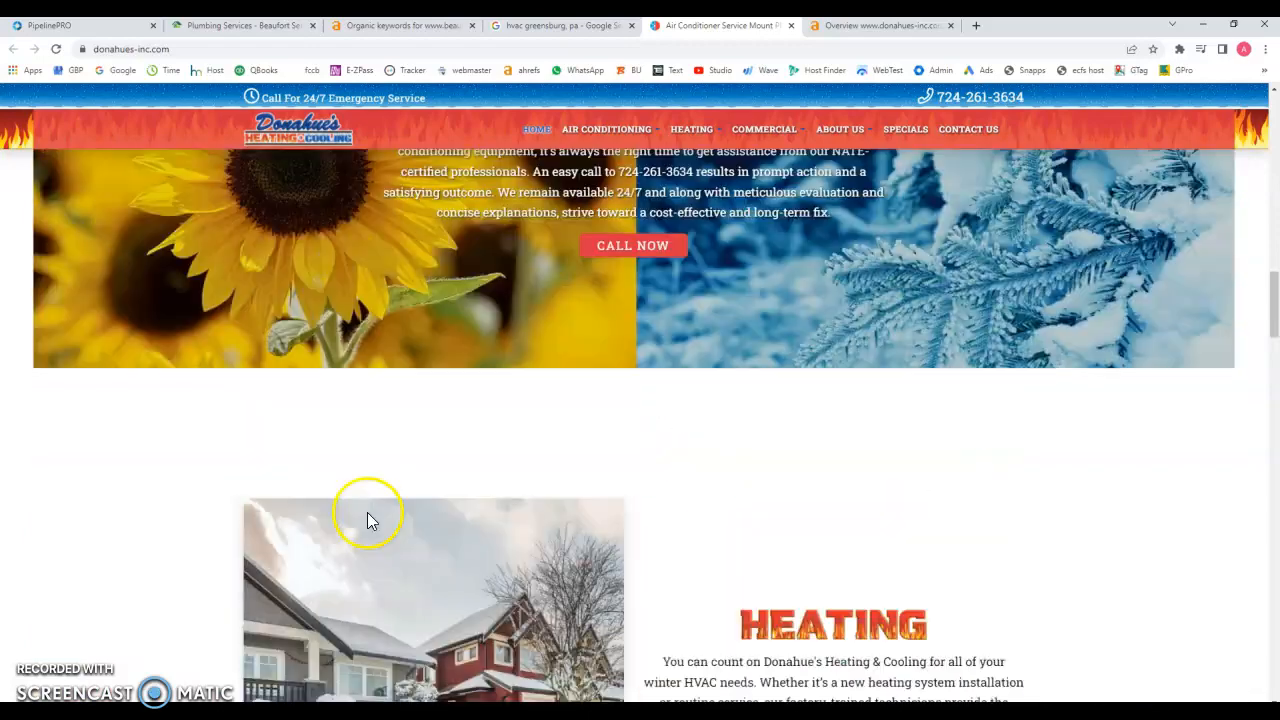
pyautogui.scroll(-3)
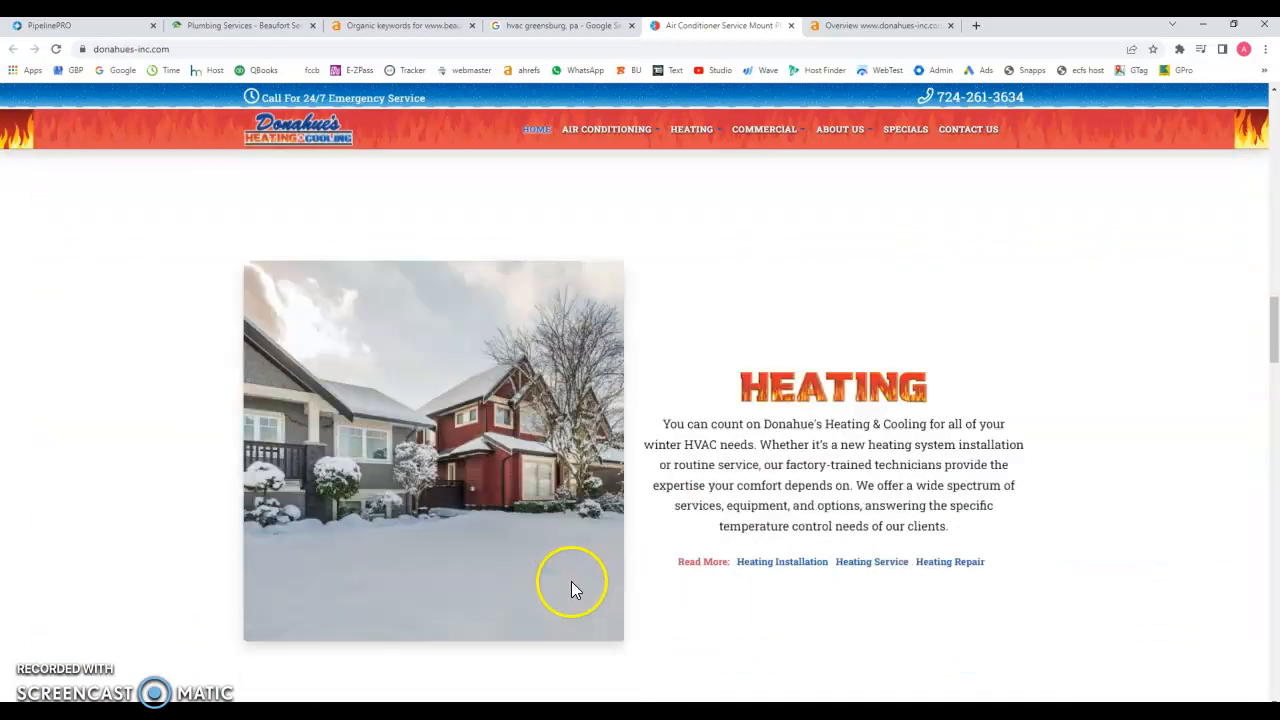
pyautogui.scroll(-3)
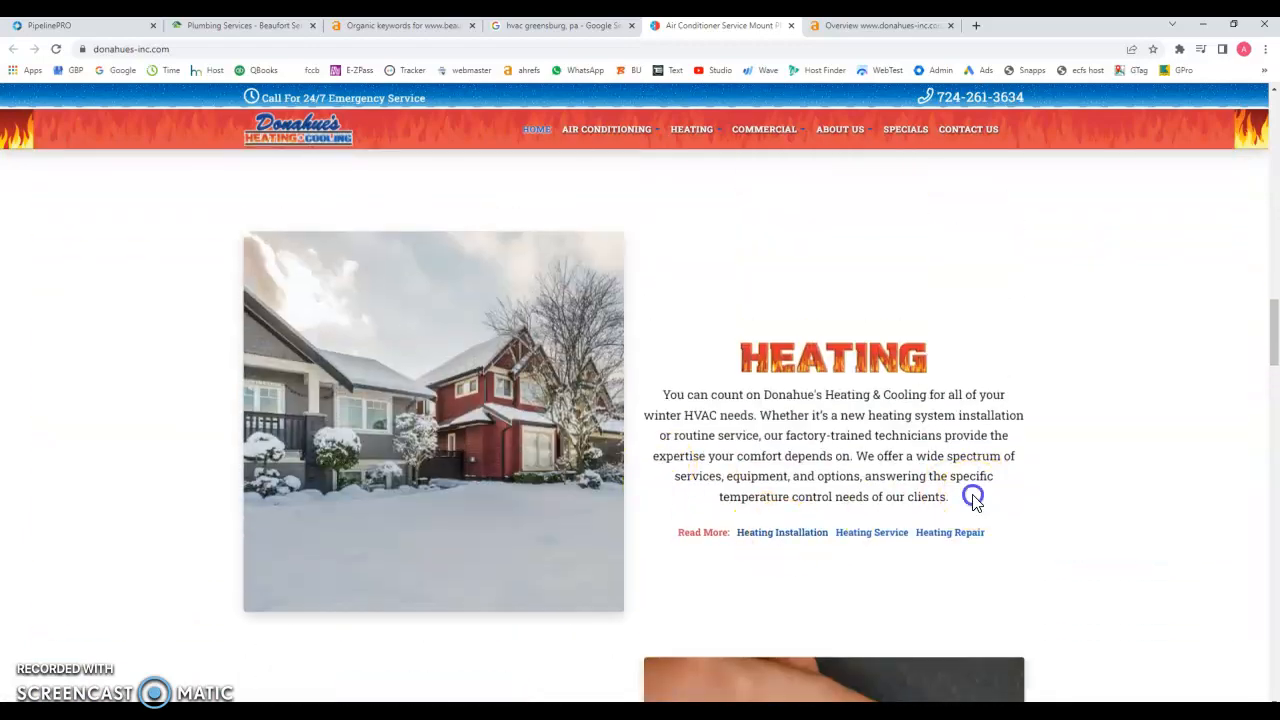
pyautogui.moveTo(1050, 481)
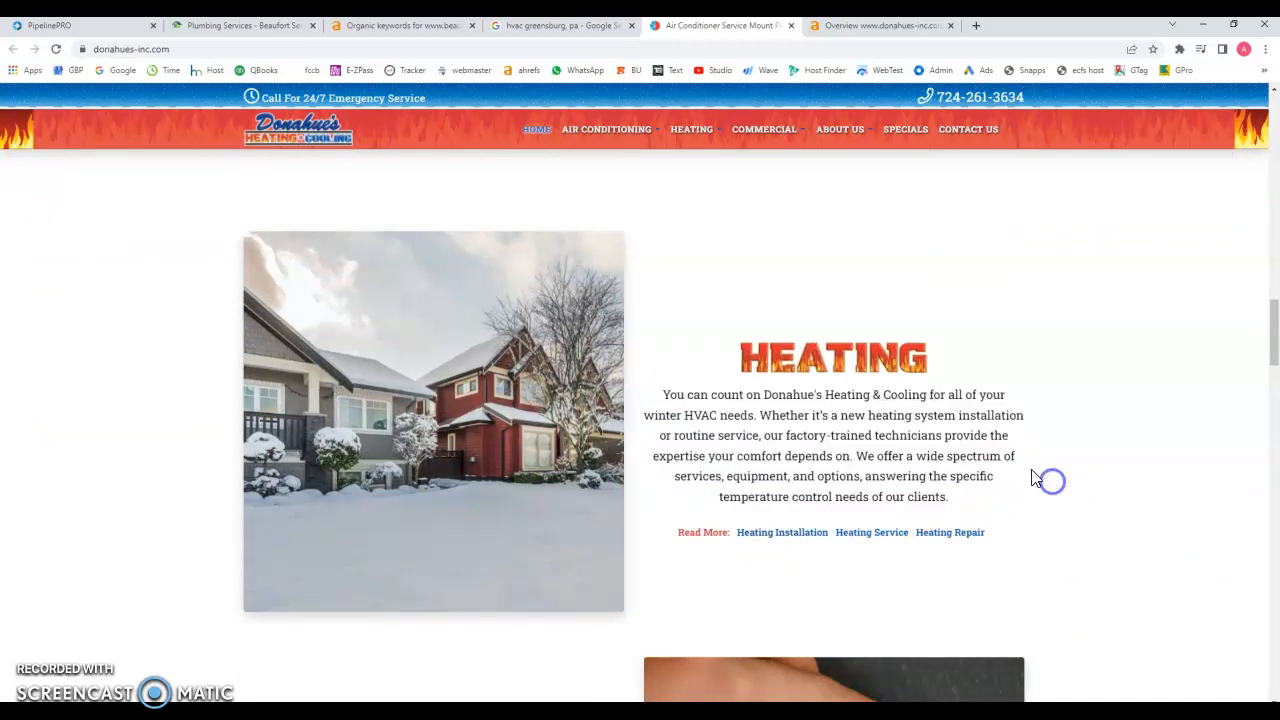
pyautogui.moveTo(585, 540)
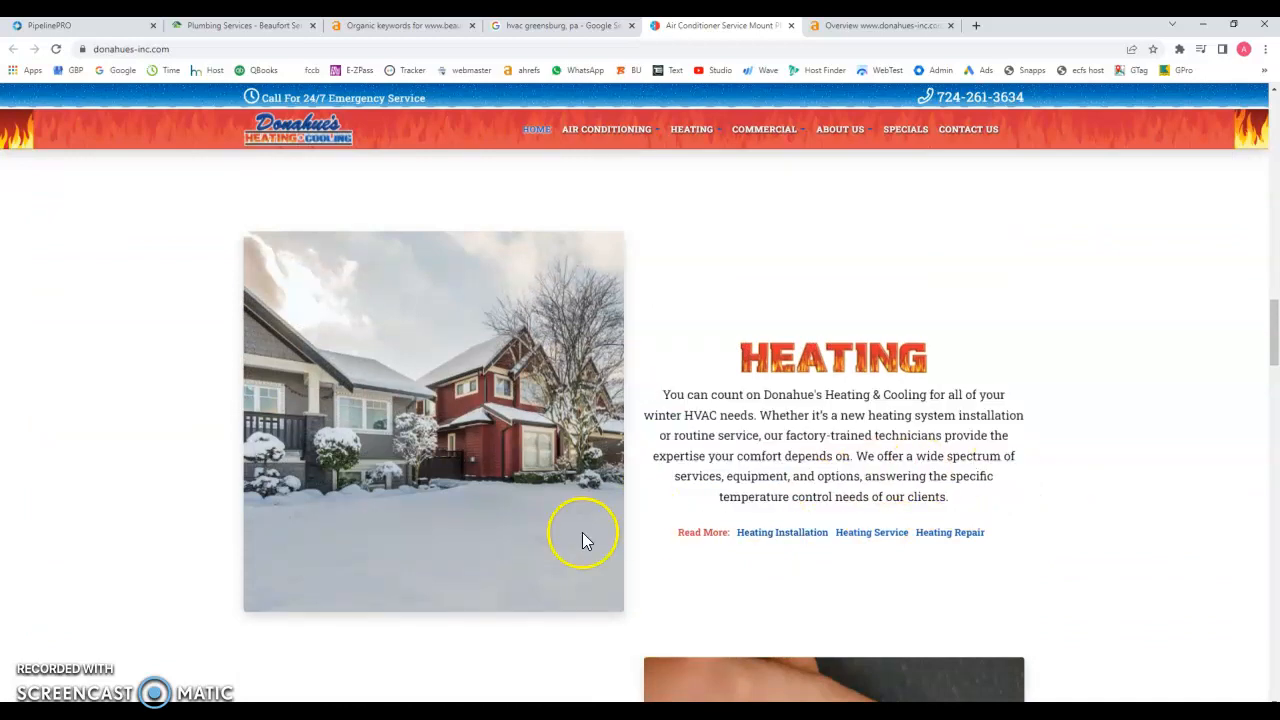
pyautogui.scroll(-3)
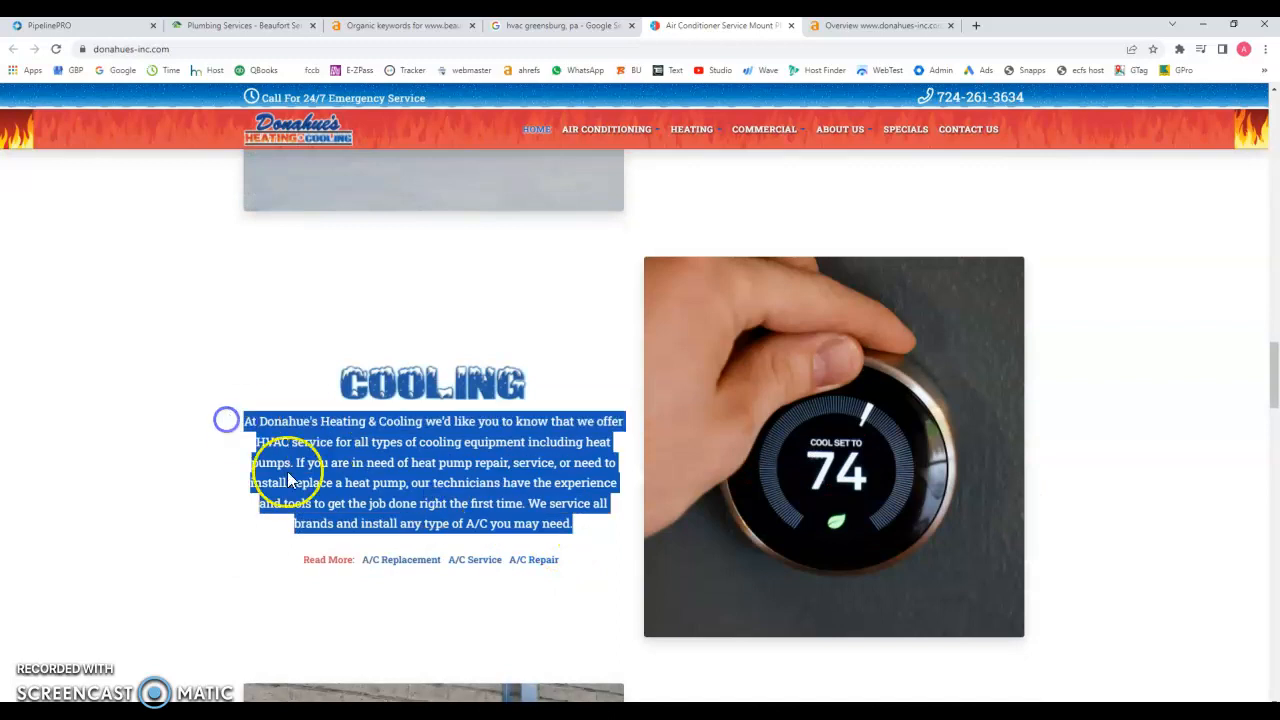
pyautogui.scroll(-3)
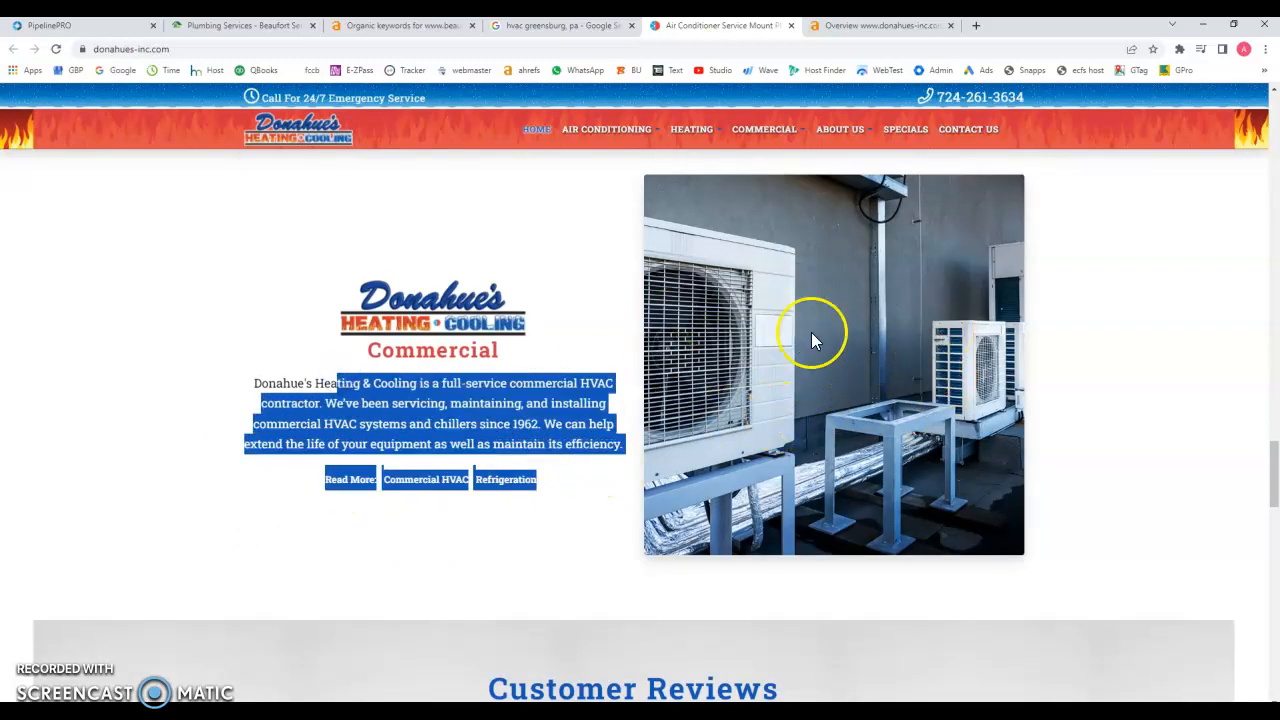
pyautogui.scroll(-3)
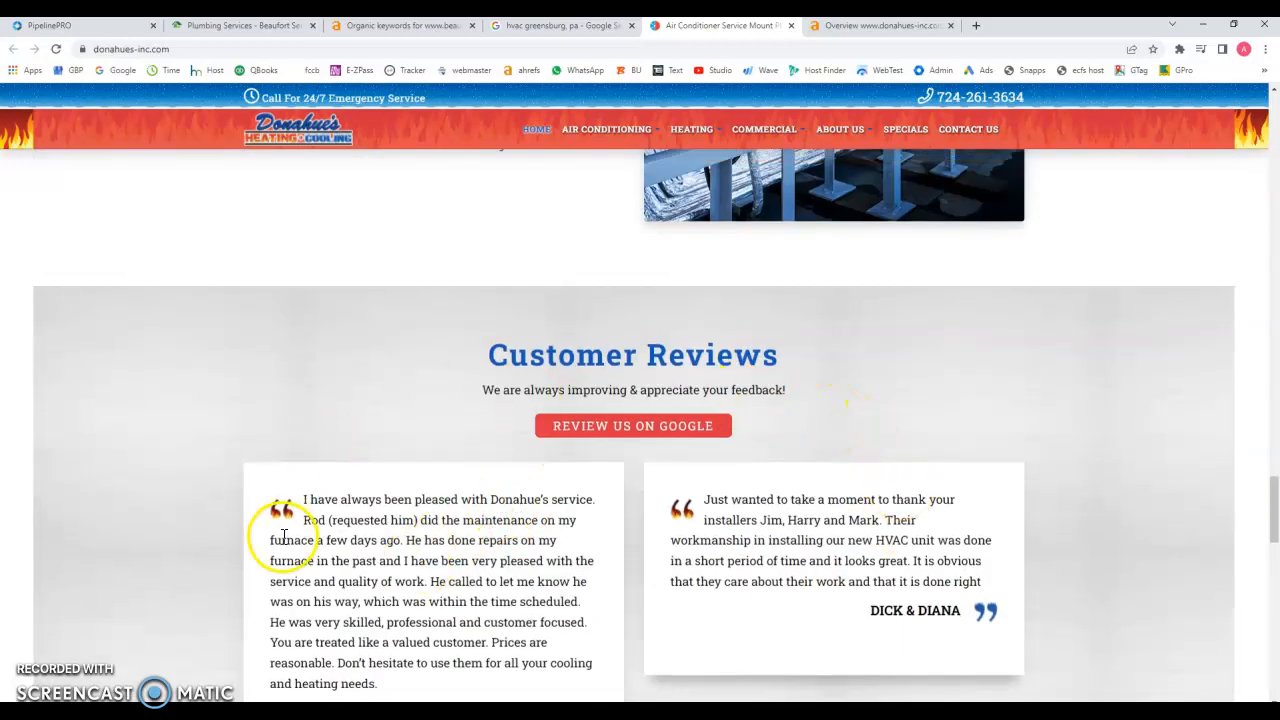
pyautogui.scroll(-3)
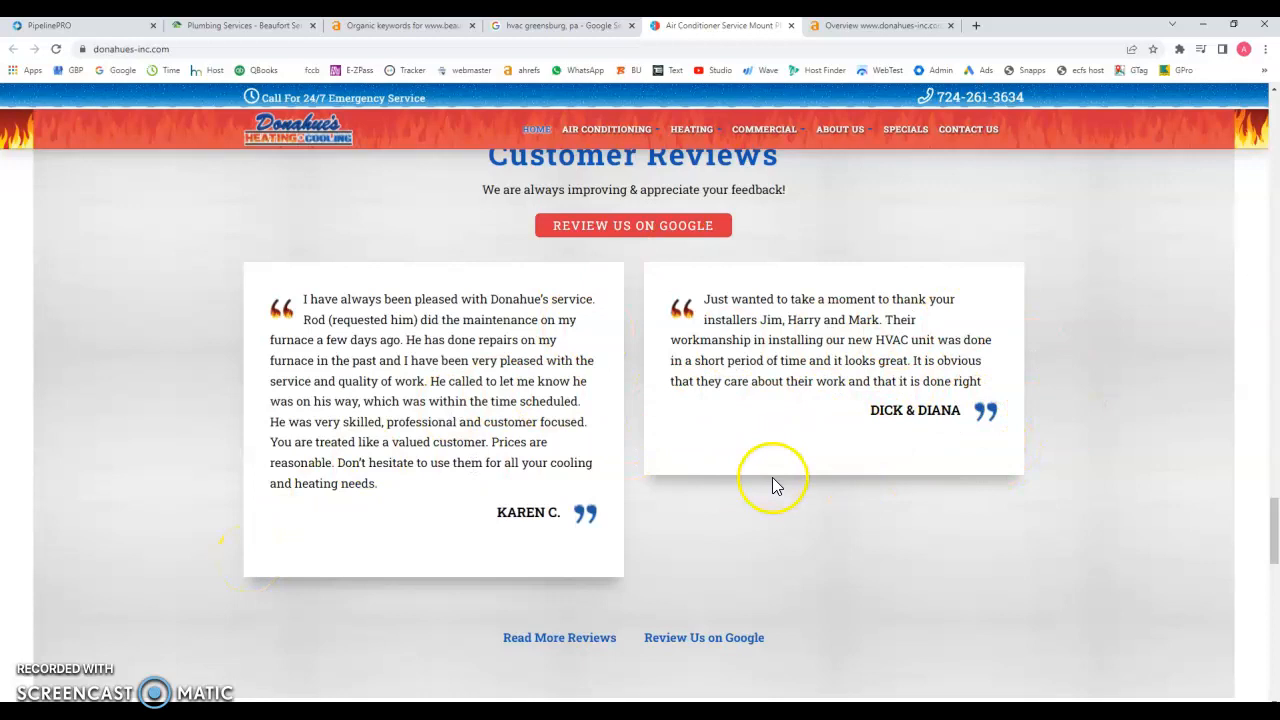
pyautogui.moveTo(600, 475)
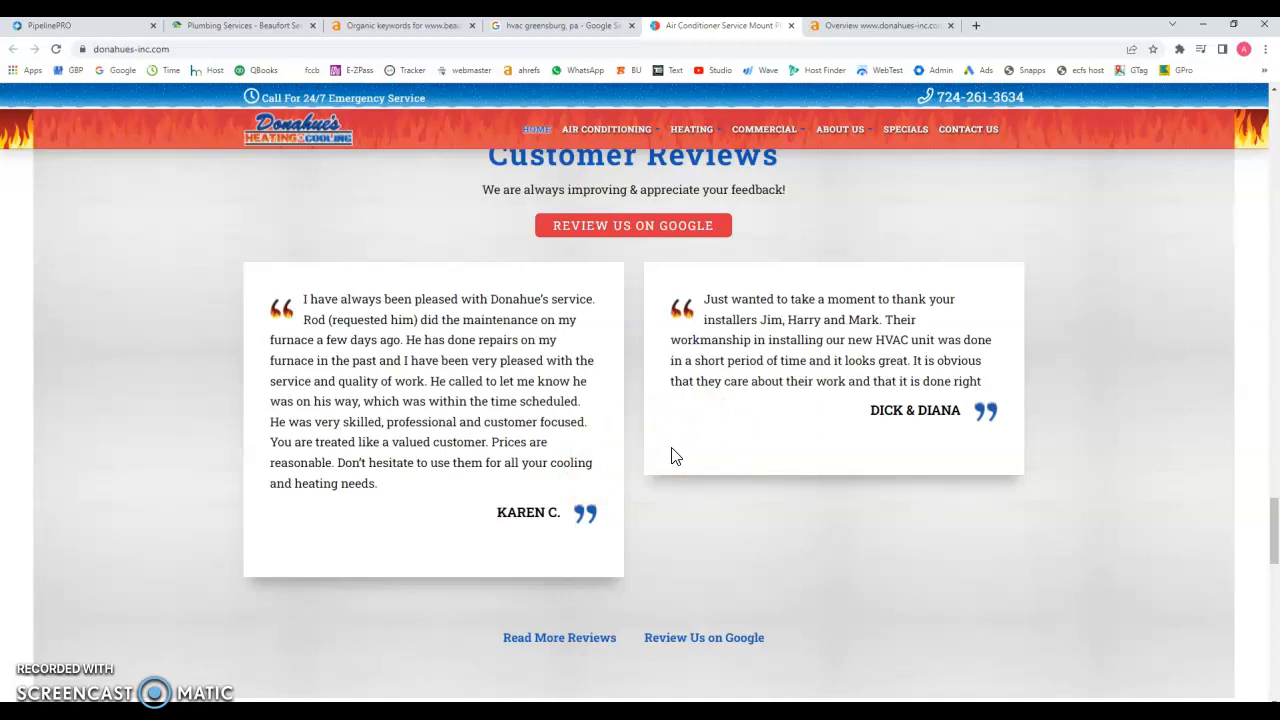
# Step: Highlight the 'HVAC Services in Greensburg, PA' heading and check the footer
pyautogui.scroll(-3)
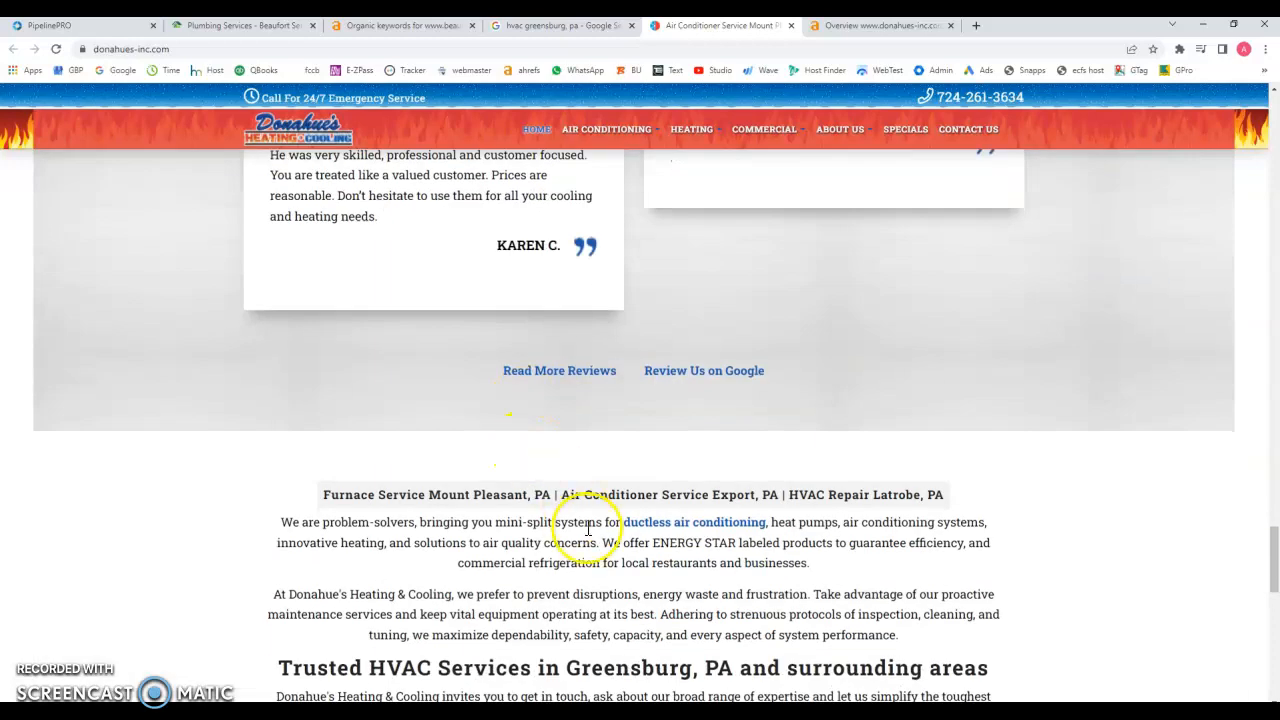
pyautogui.scroll(-3)
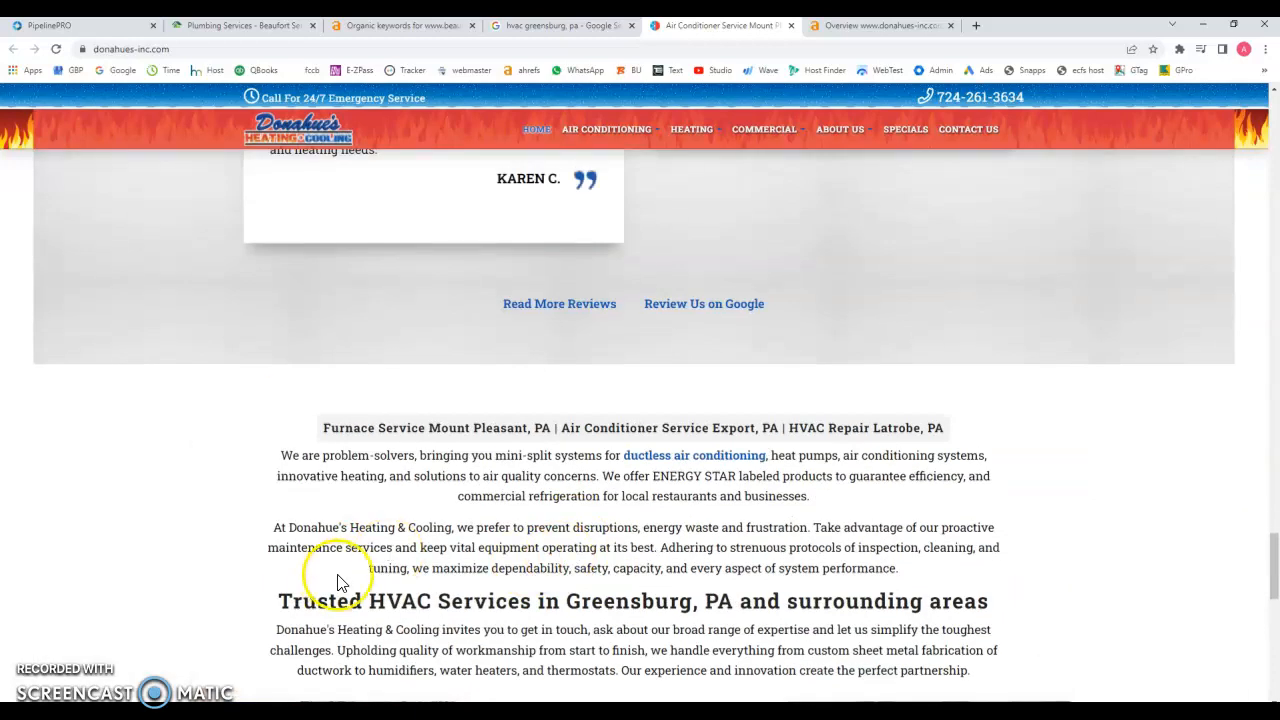
pyautogui.scroll(-3)
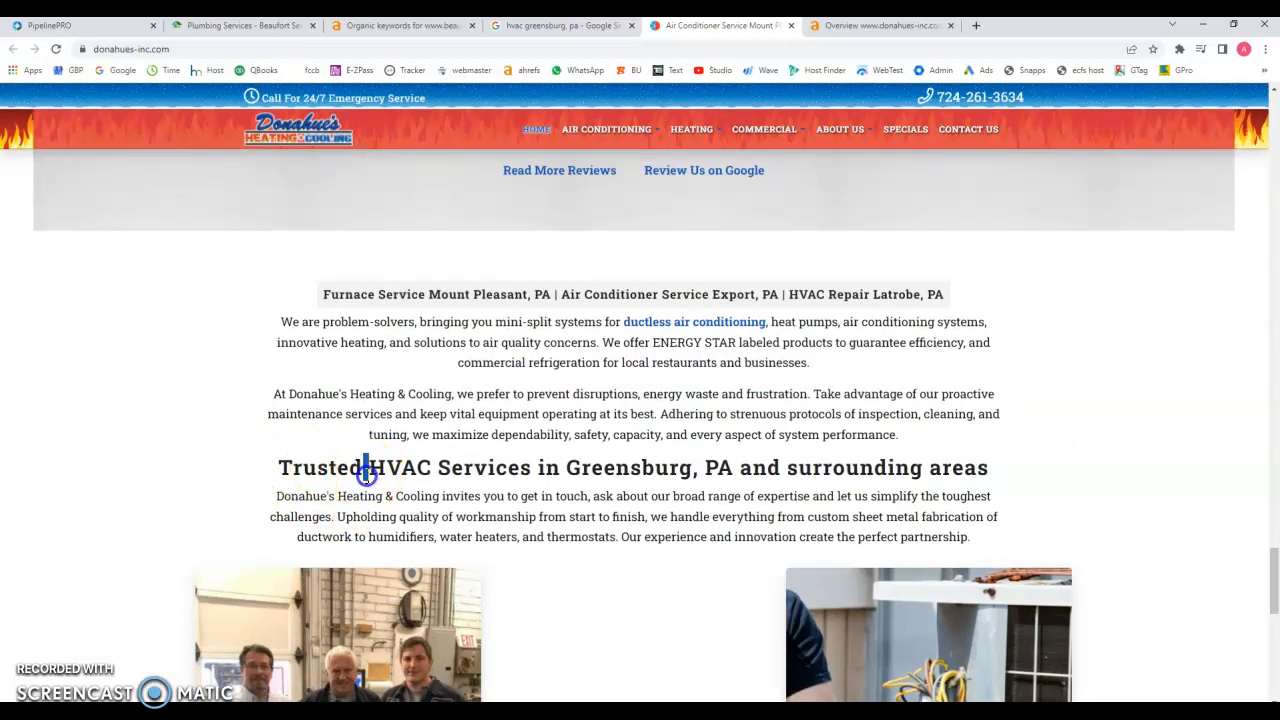
pyautogui.moveTo(367, 467); pyautogui.dragTo(705, 467)
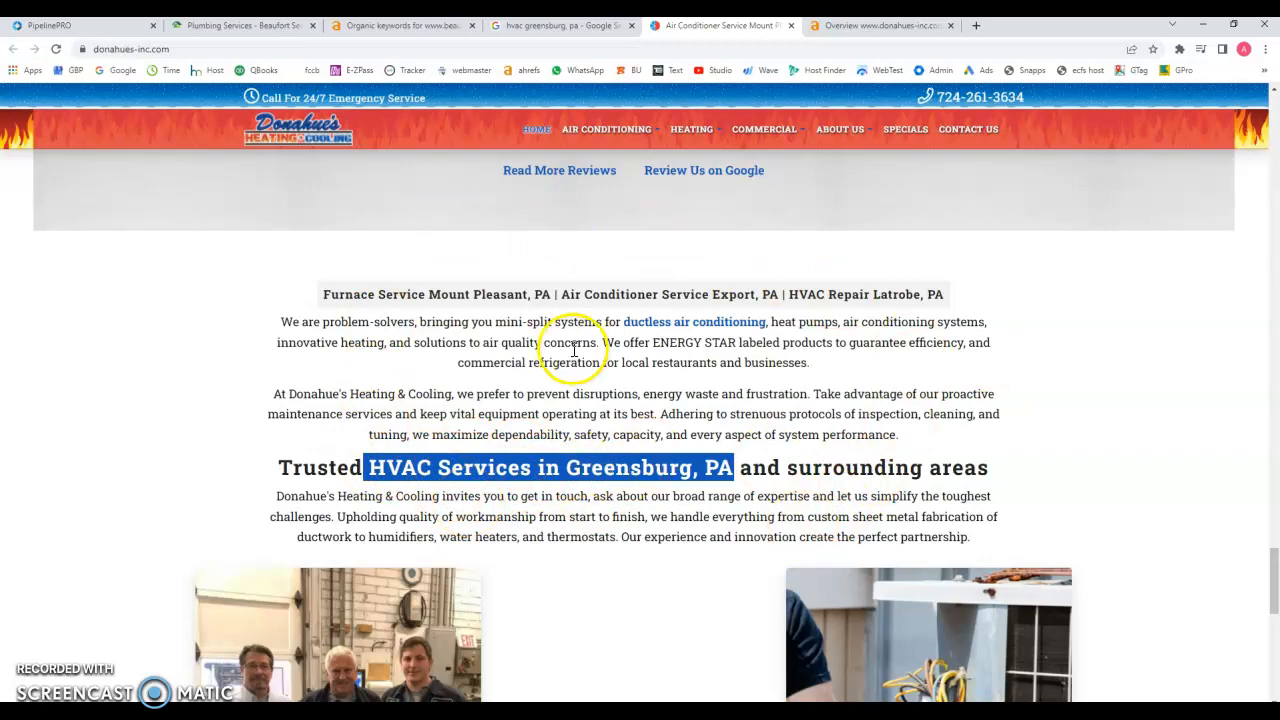
pyautogui.scroll(-3)
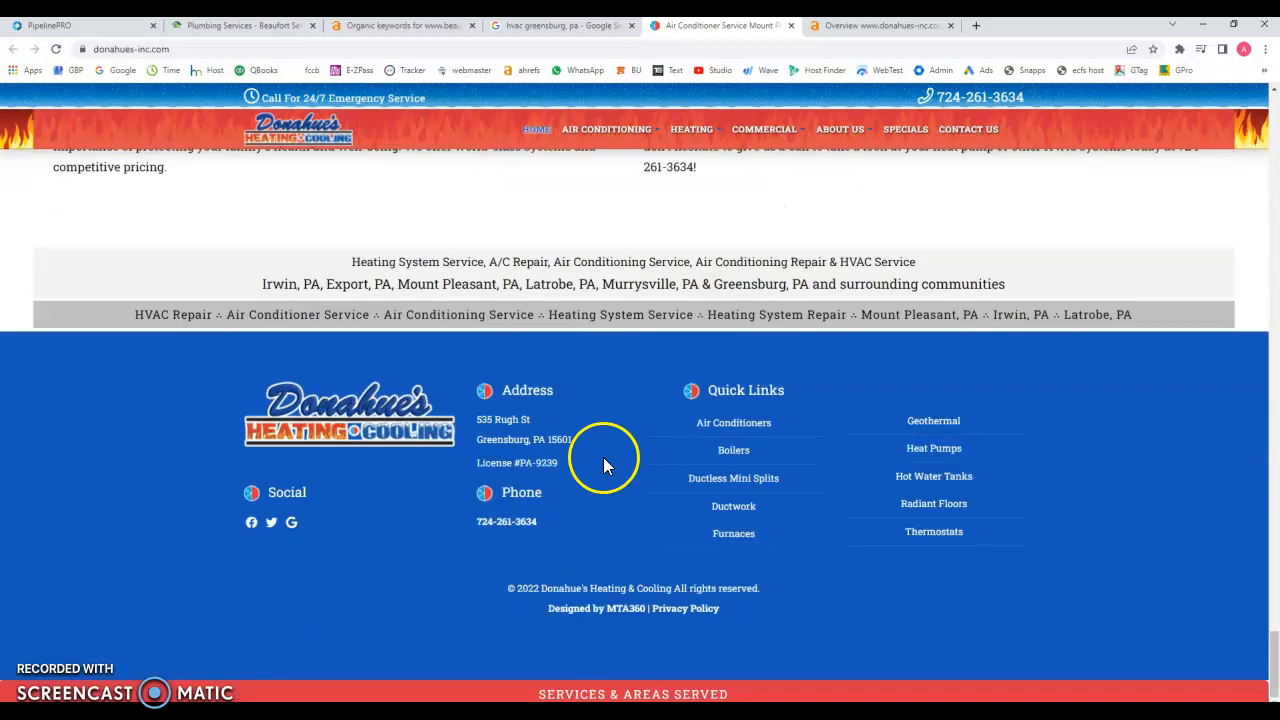
pyautogui.scroll(3)
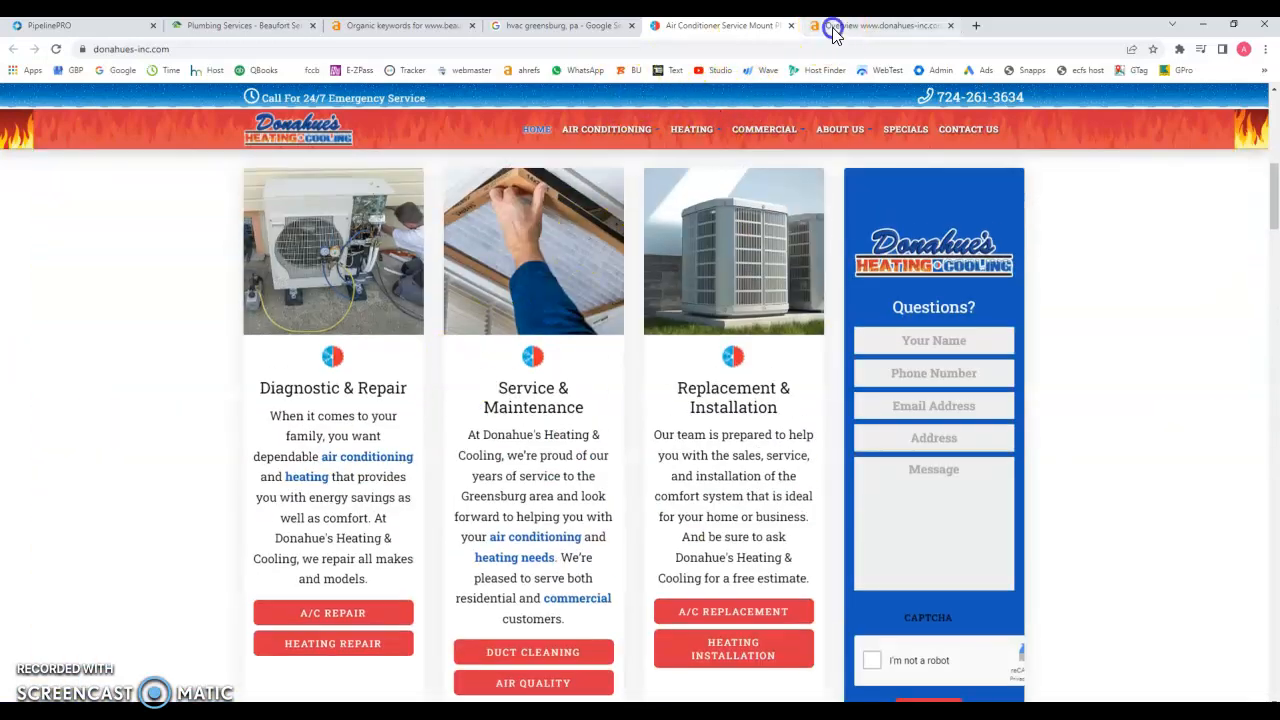
# Step: Check donahues-inc.com in Ahrefs: UR 26, DR 9, 394 backlinks, 162 organic keywords
pyautogui.click(880, 25)
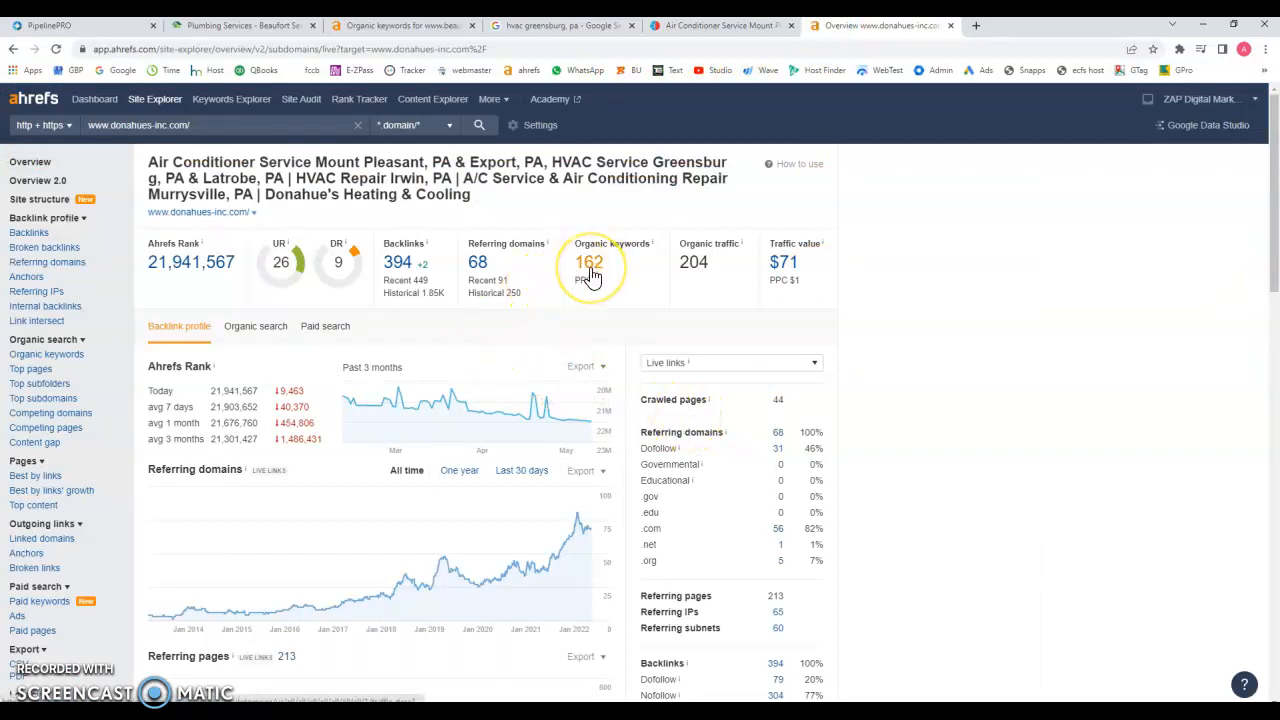
pyautogui.moveTo(400, 270)
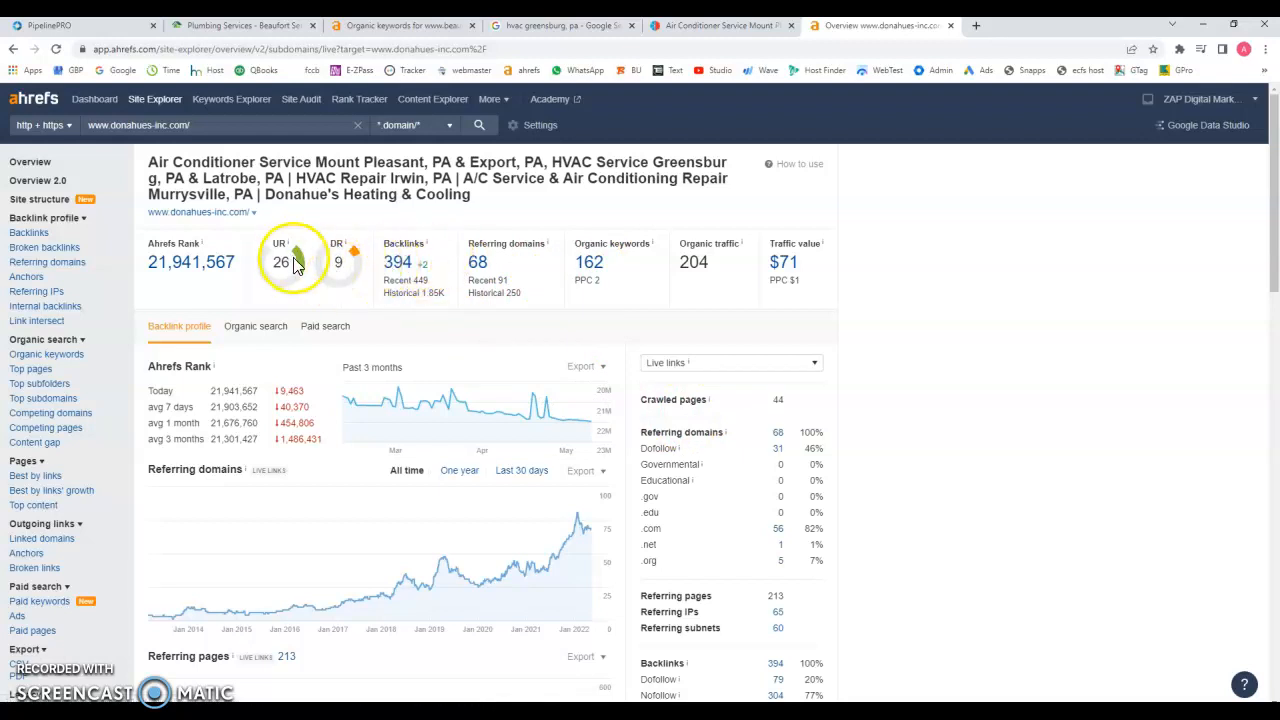
pyautogui.moveTo(425, 262)
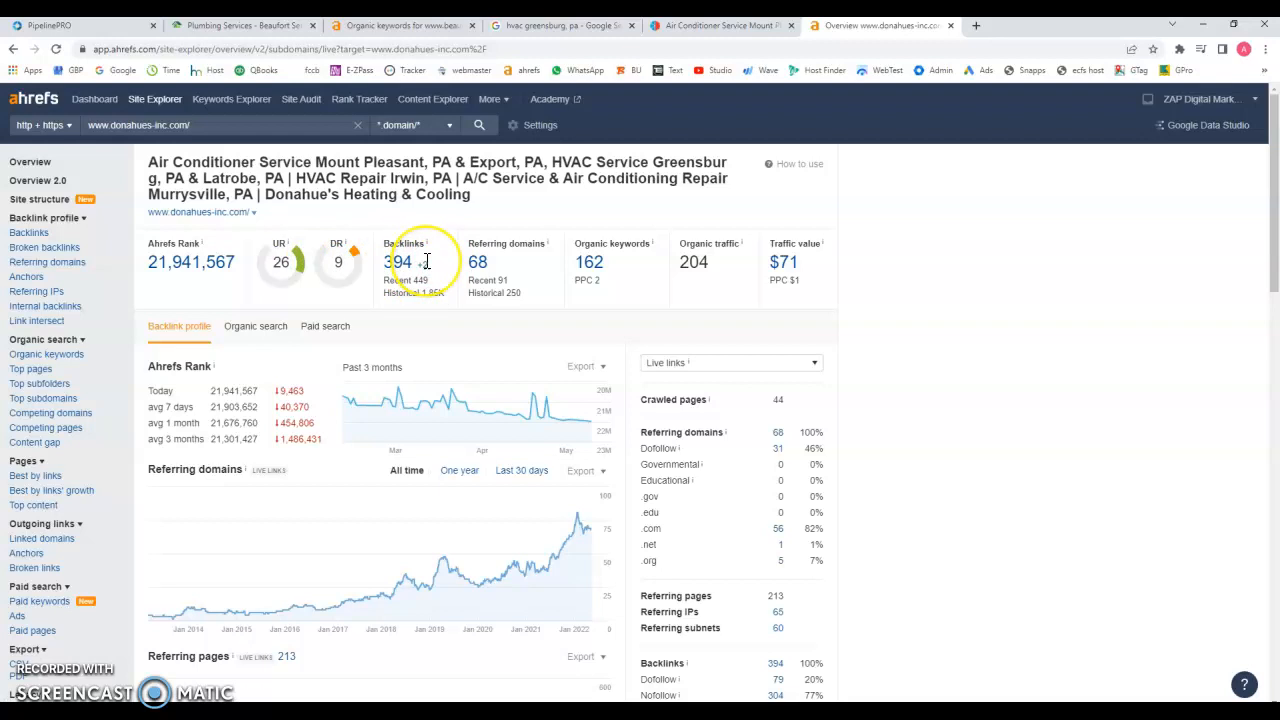
pyautogui.moveTo(400, 37)
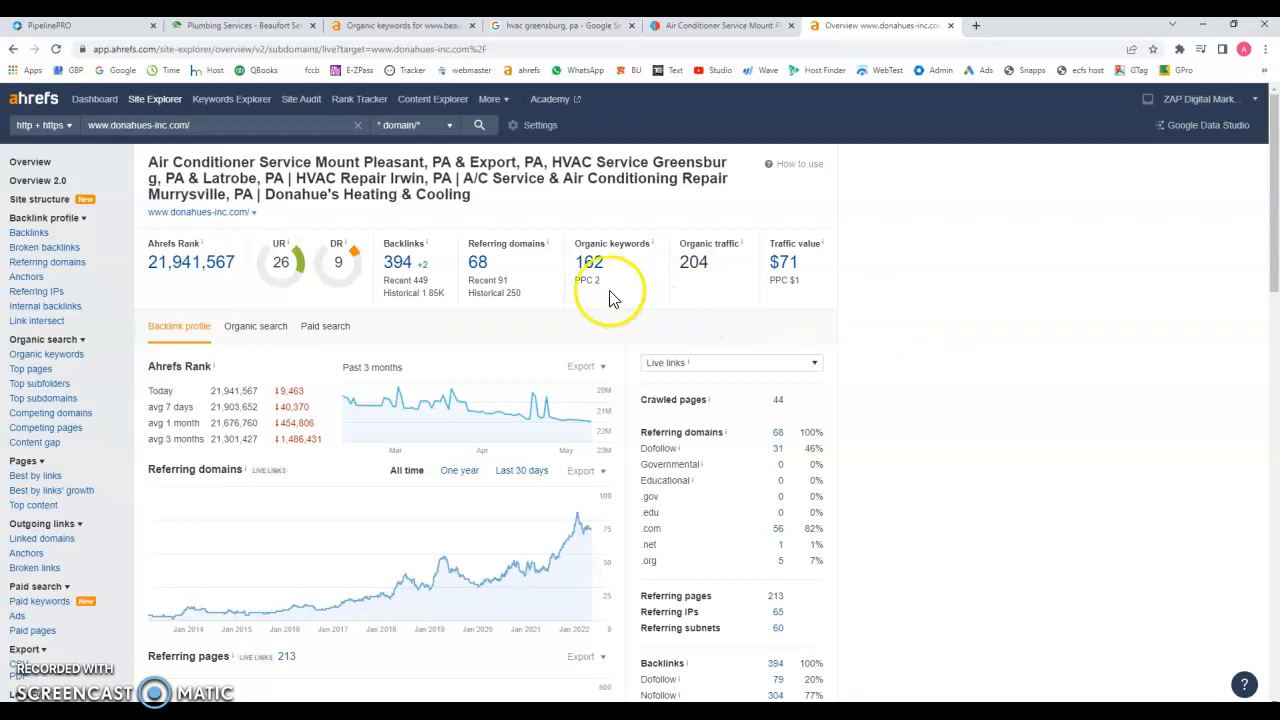
# Step: Open donahues-inc.com's organic keywords report, topped by 'donahues' with volume 800
pyautogui.click(589, 262)
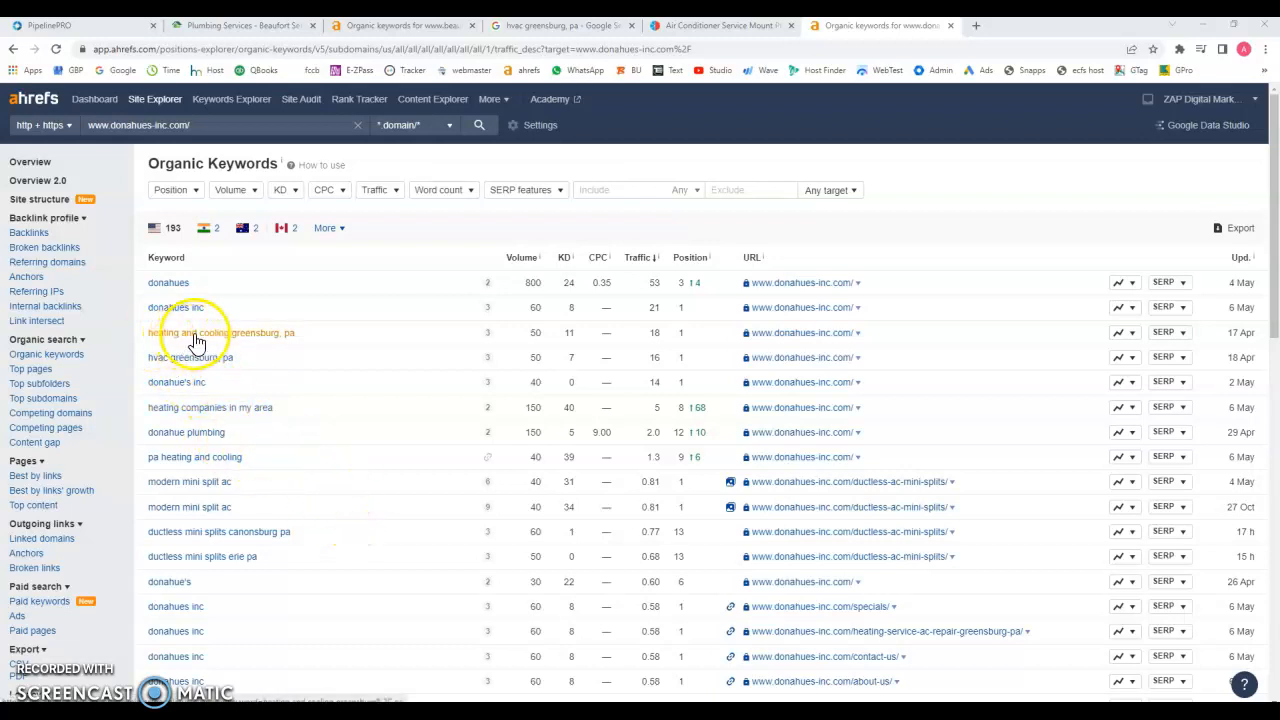
pyautogui.moveTo(240, 345)
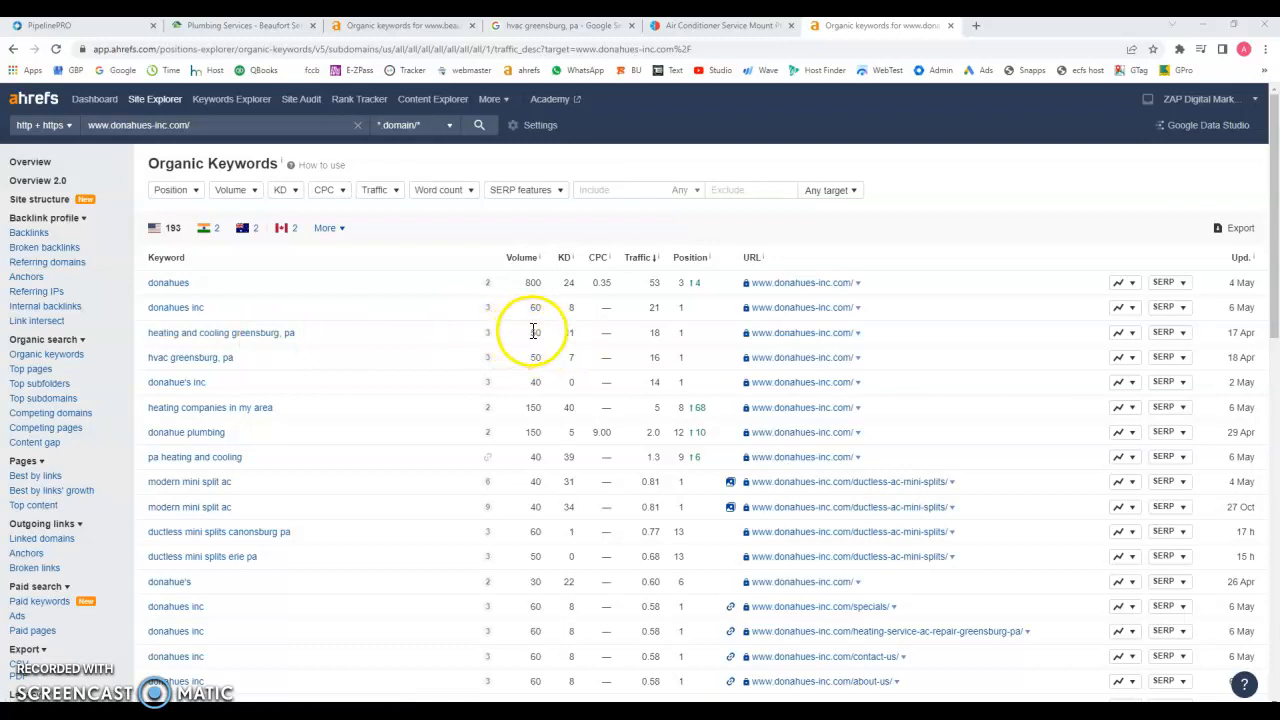
pyautogui.moveTo(670, 338)
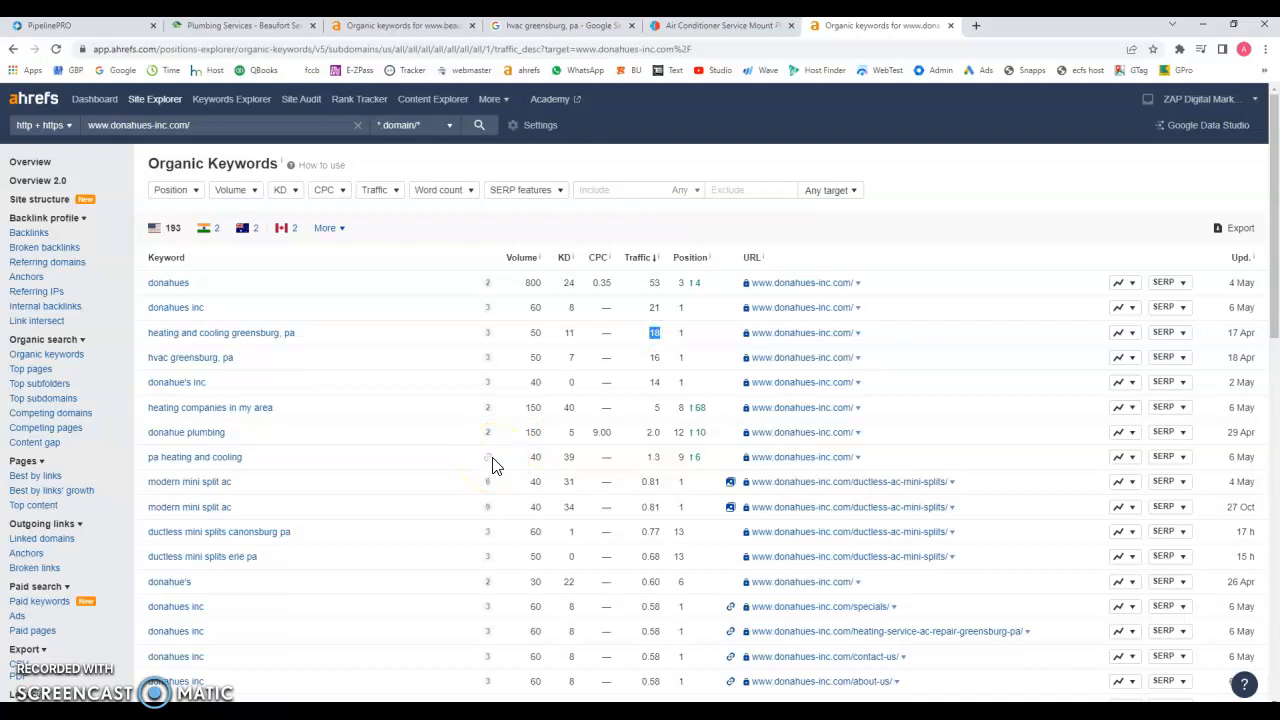
pyautogui.moveTo(530, 440)
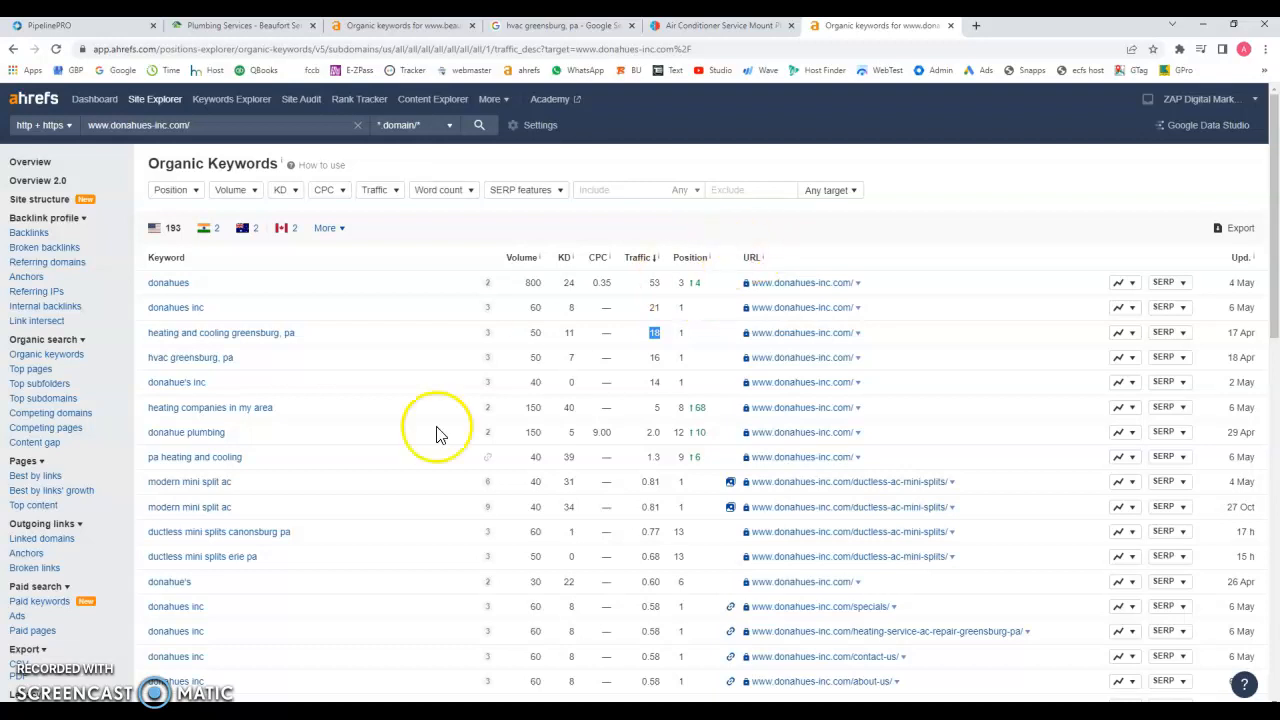
pyautogui.moveTo(205, 357)
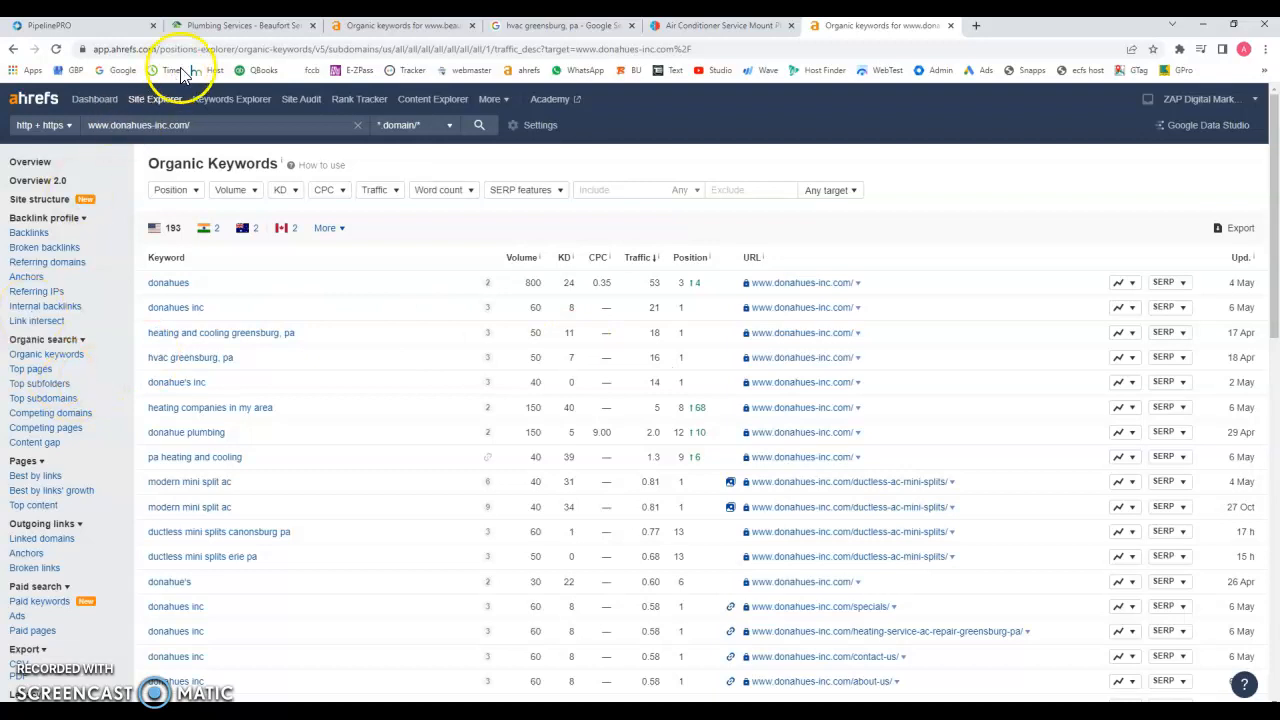
# Step: Return to the Beaufort Services Plumbing Services page to compare with Donahue's
pyautogui.click(240, 25)
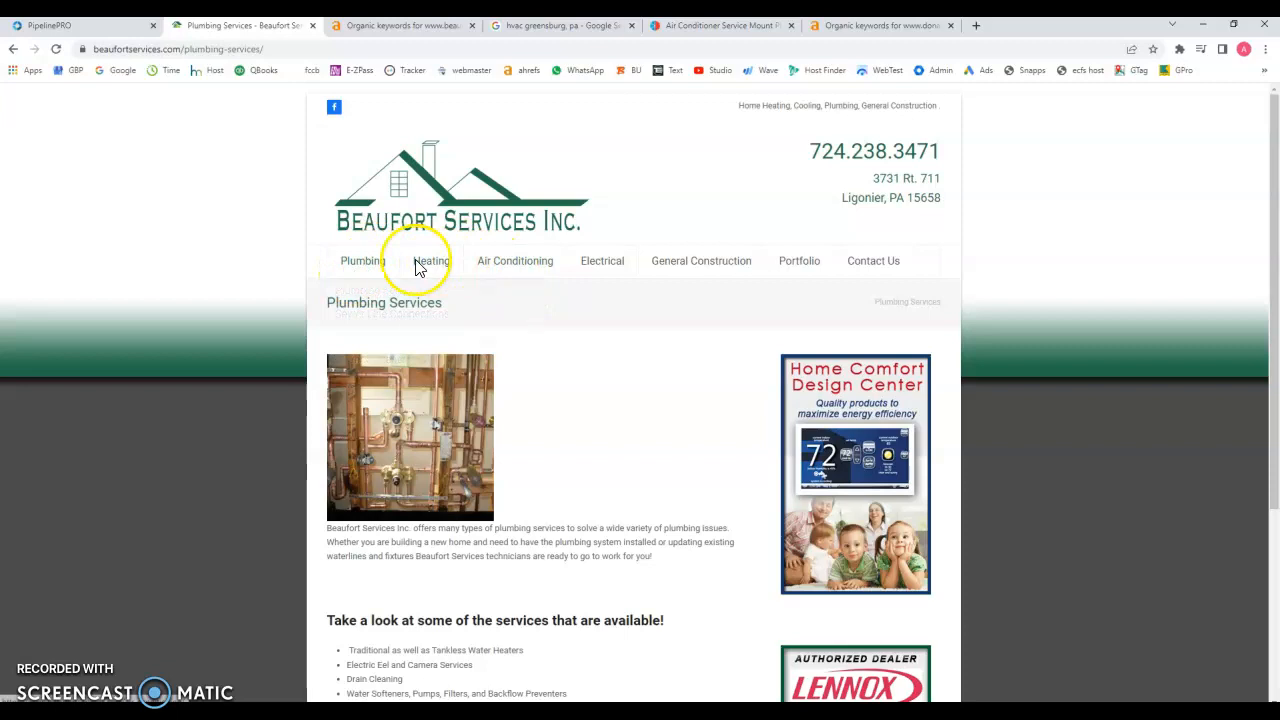
pyautogui.moveTo(431, 261)
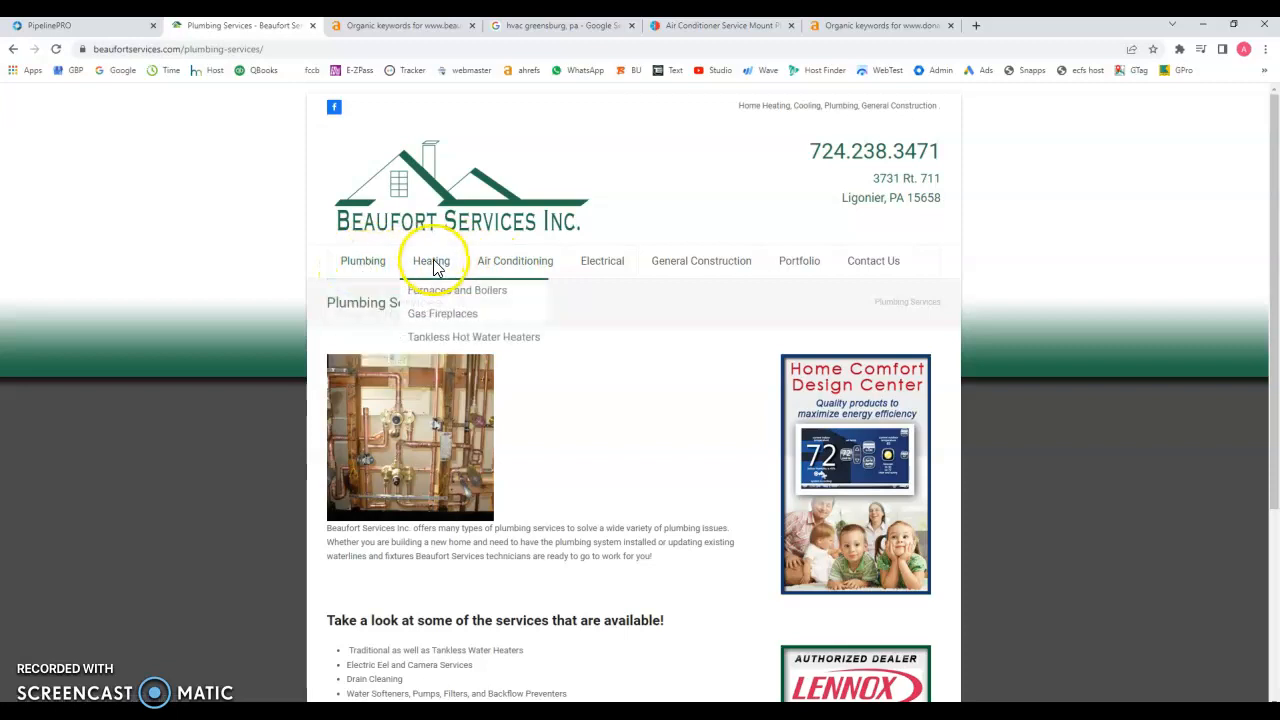
pyautogui.moveTo(601, 261)
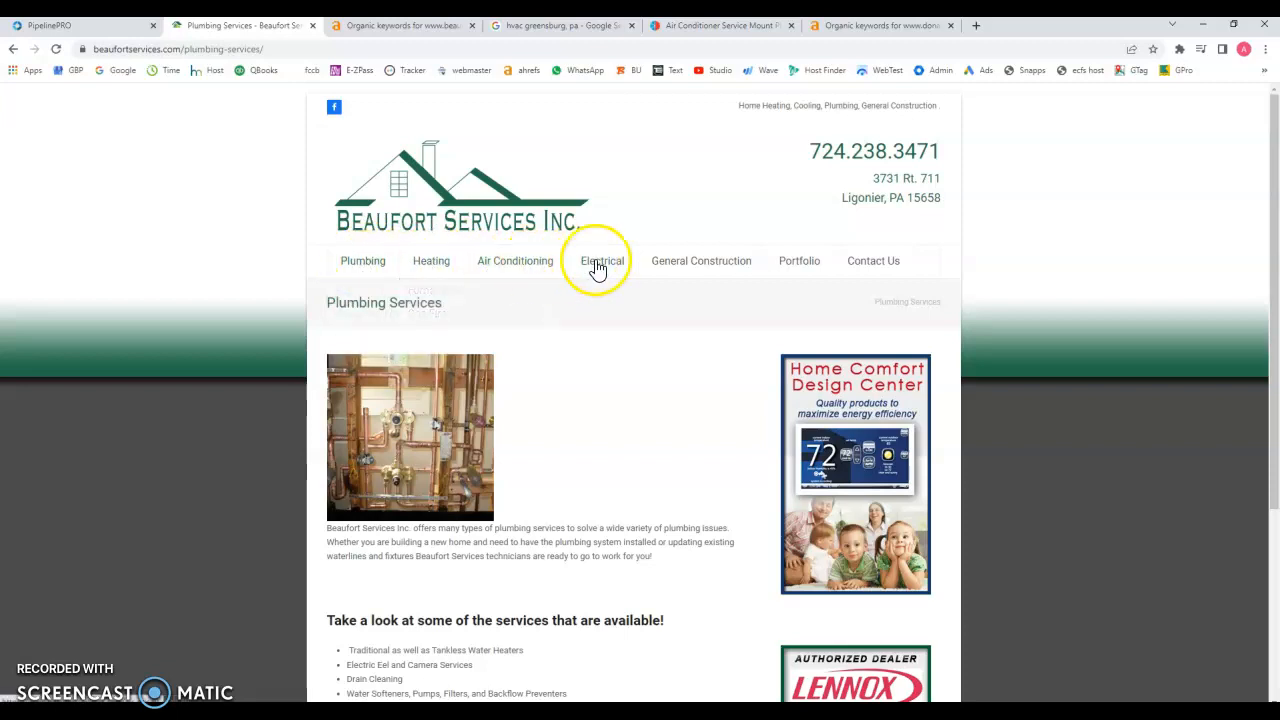
pyautogui.moveTo(583, 345)
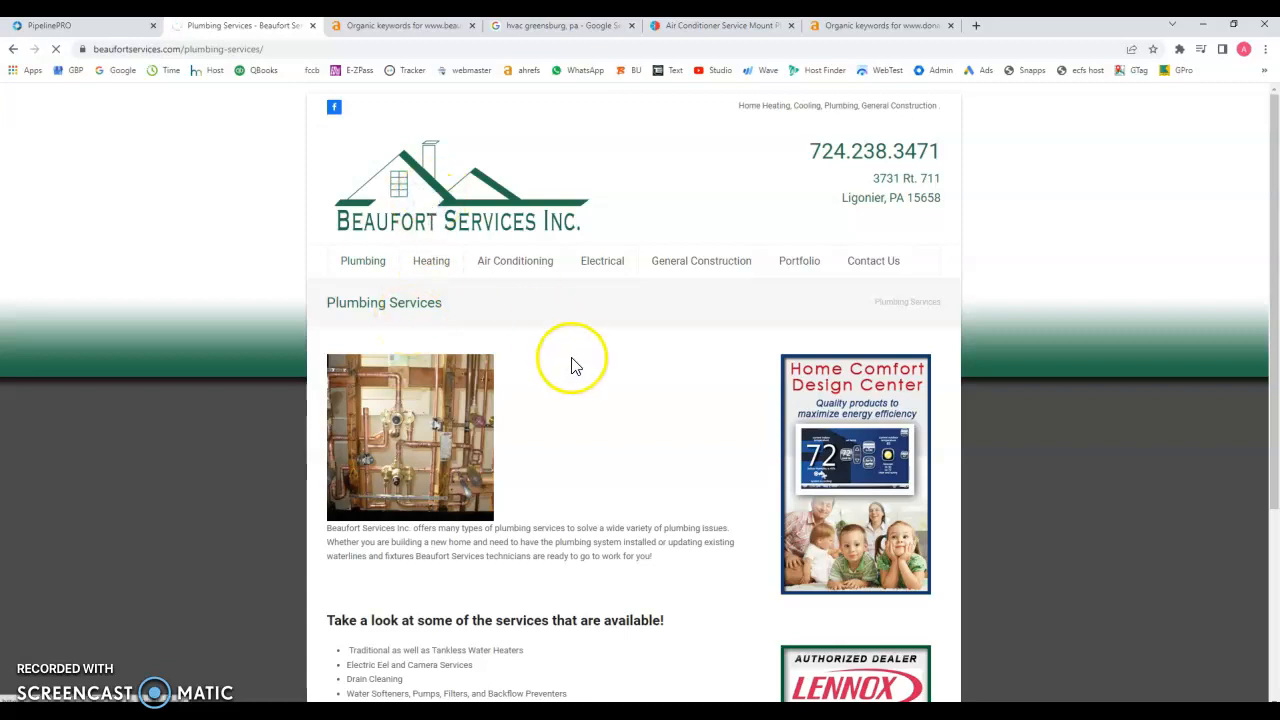
# Step: Recheck beaufortservices.com in Ahrefs (DR 2, 29 keywords), then return to Beaufort's homepage
pyautogui.click(400, 25)
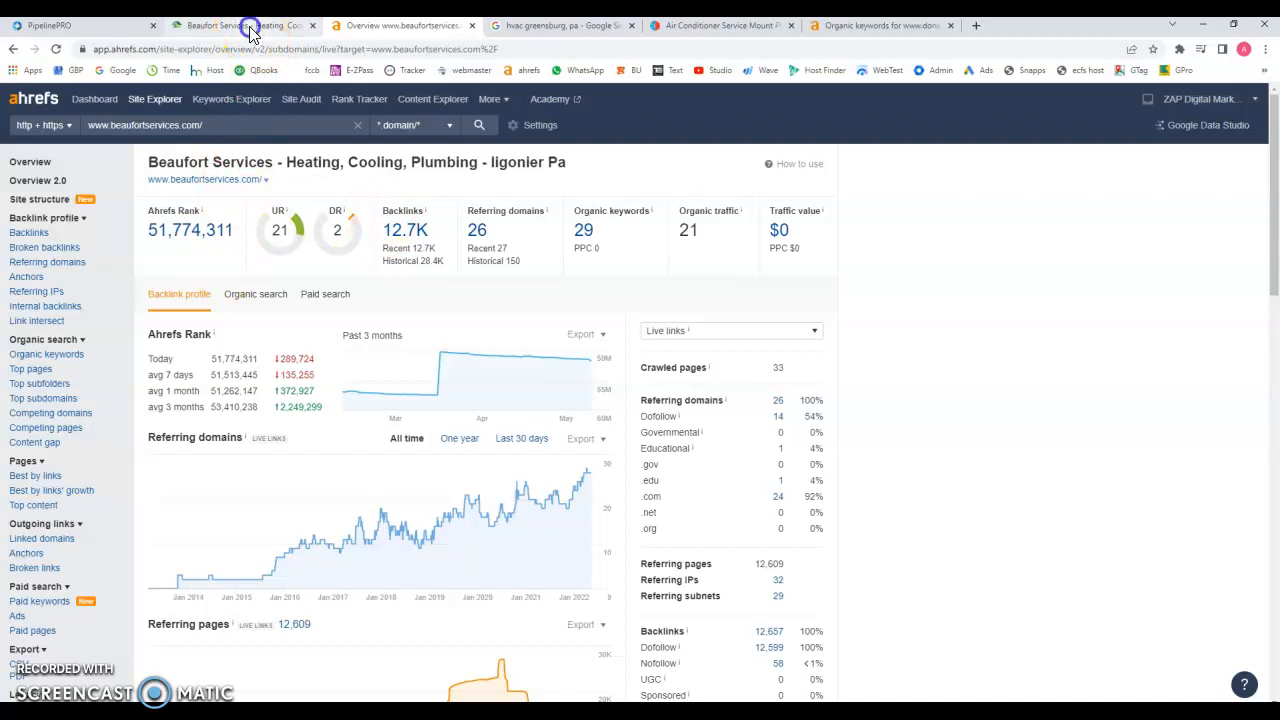
pyautogui.click(240, 25)
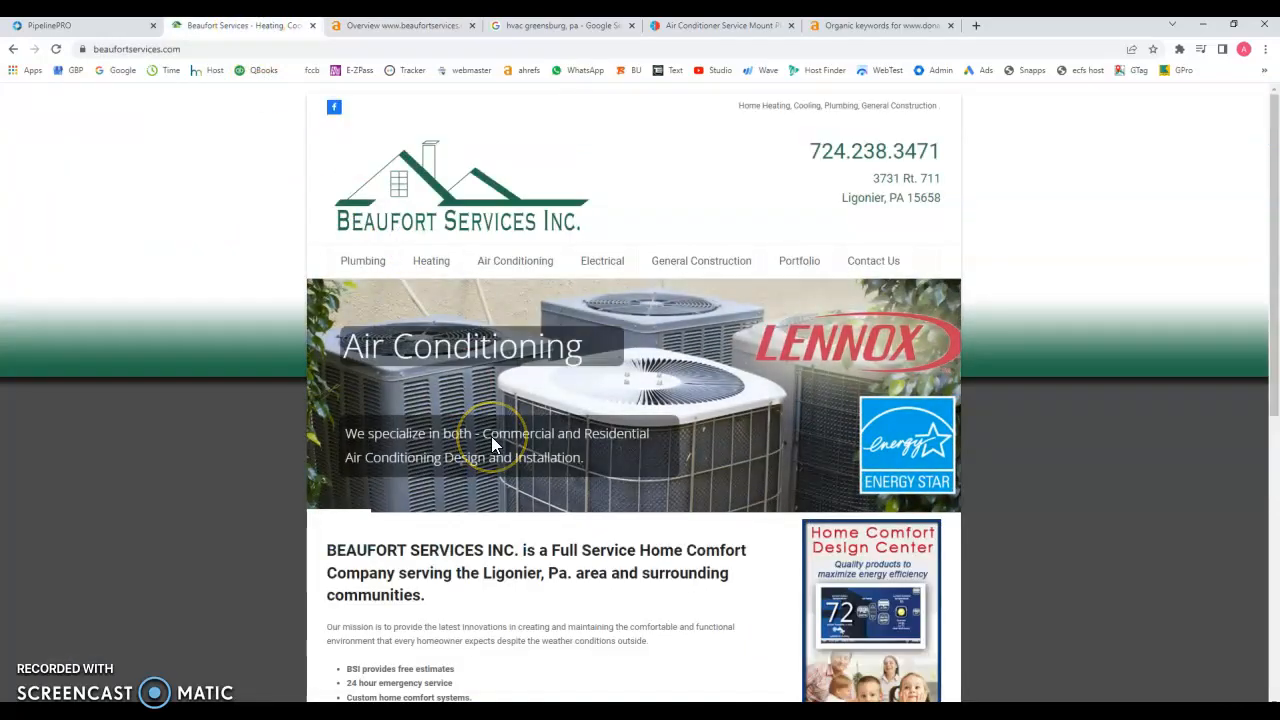